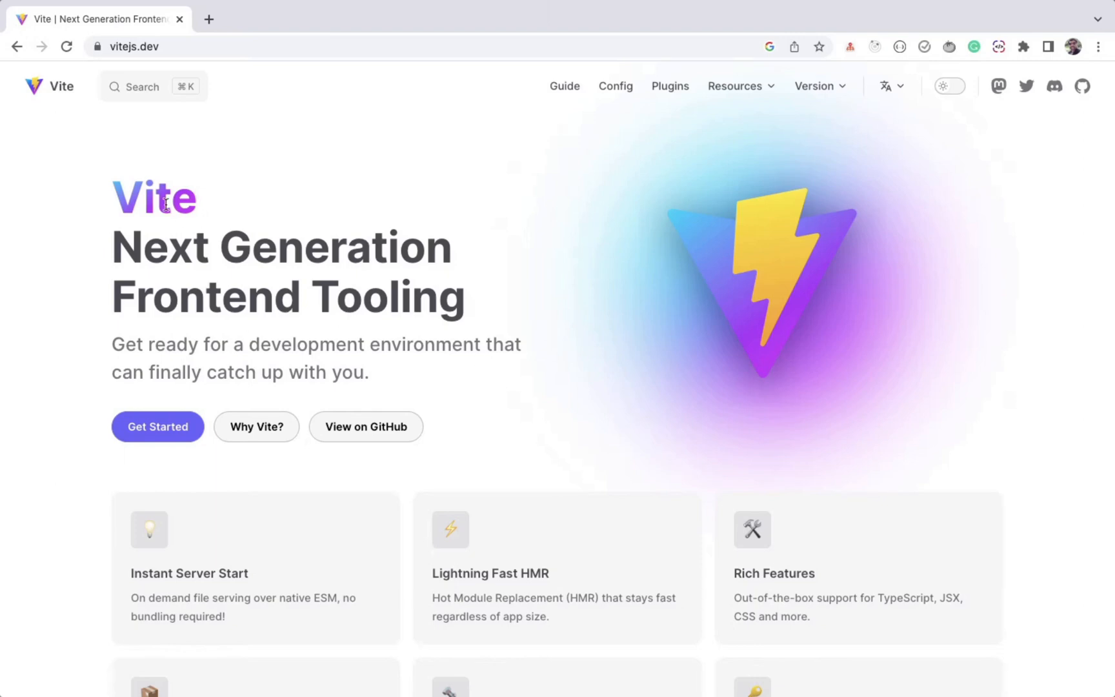
pyautogui.moveTo(229, 138)
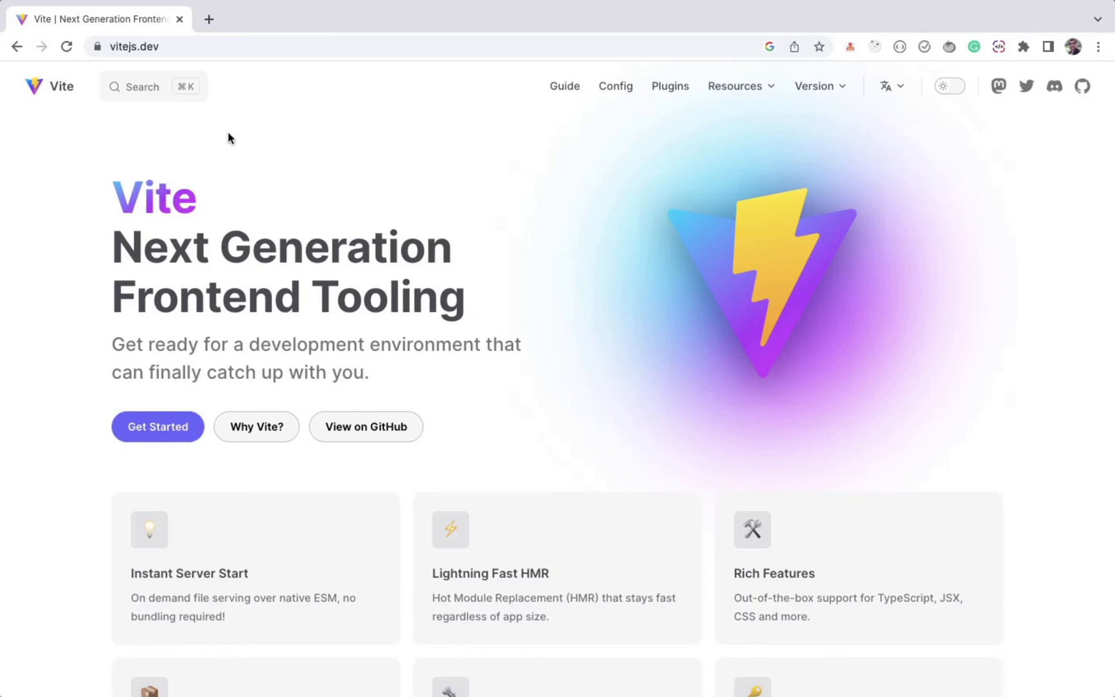
pyautogui.moveTo(172, 181)
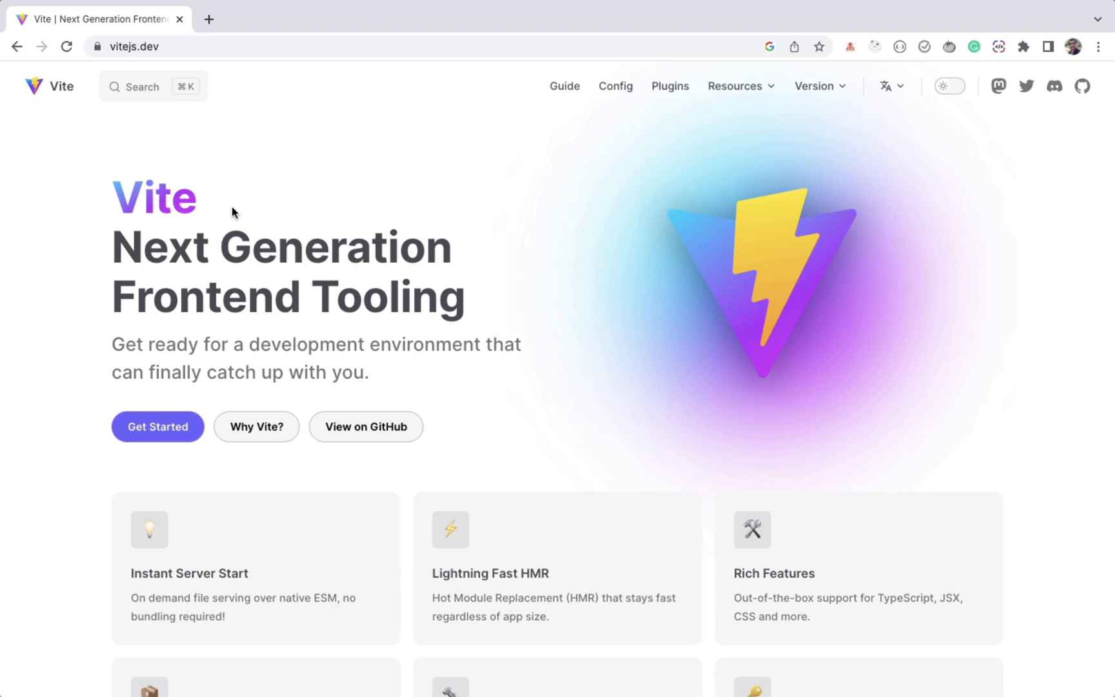
pyautogui.moveTo(174, 226)
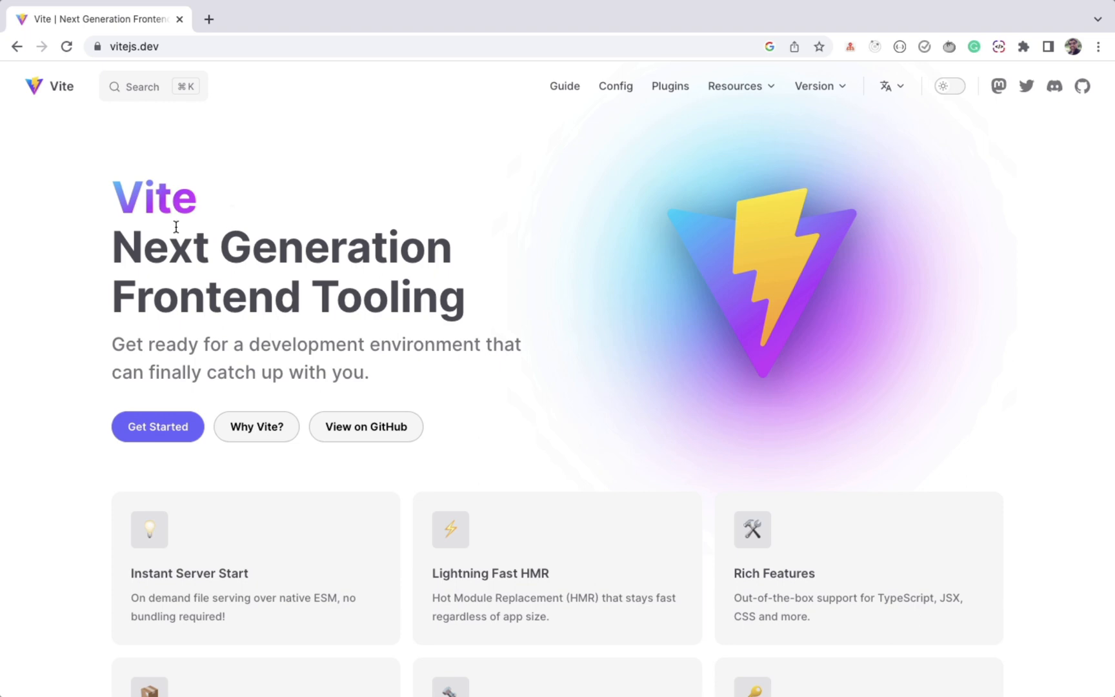
pyautogui.moveTo(253, 233)
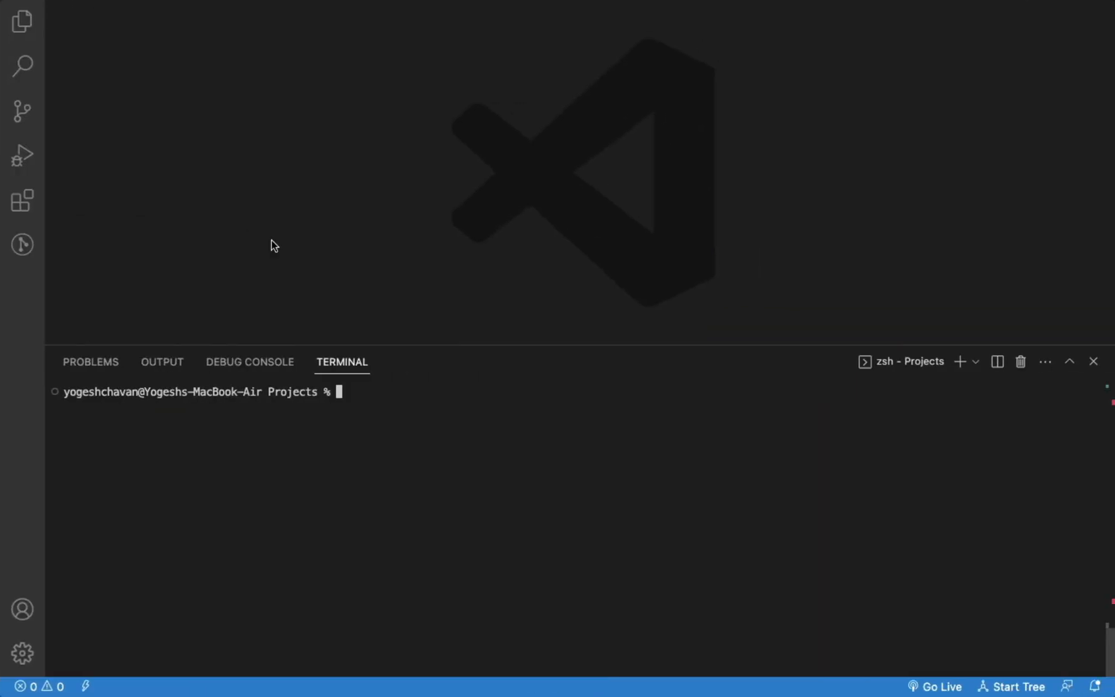
# Scaffold a Vite project named first-react-project with React and JavaScript using npm create vite.
pyautogui.write('npm')
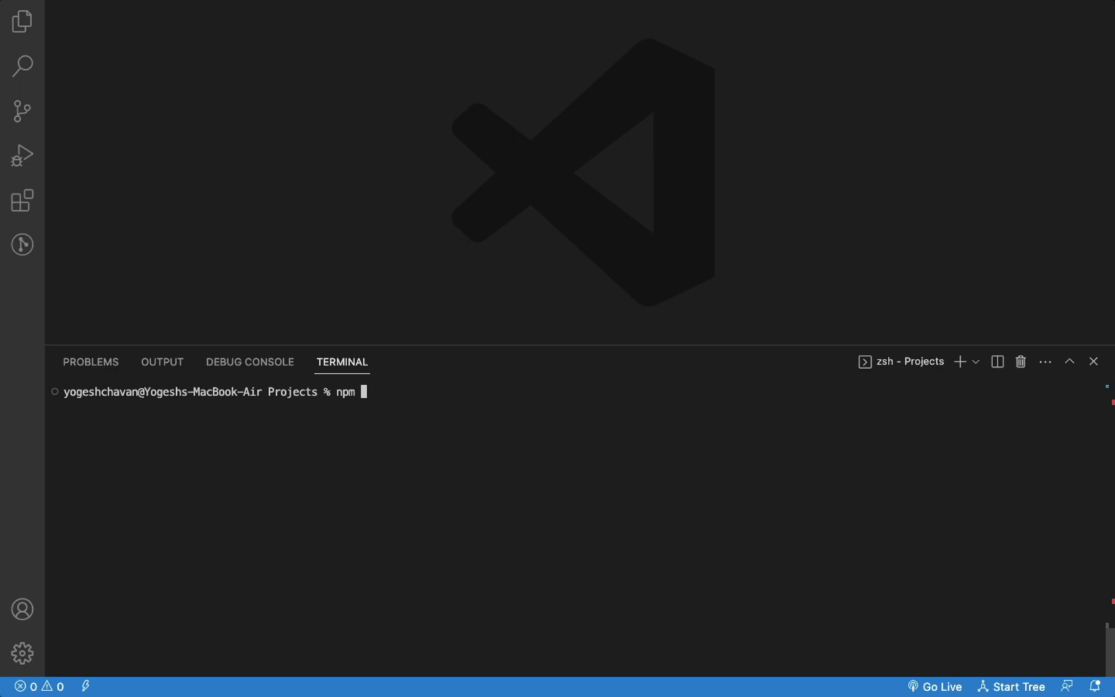
pyautogui.write('create vite')
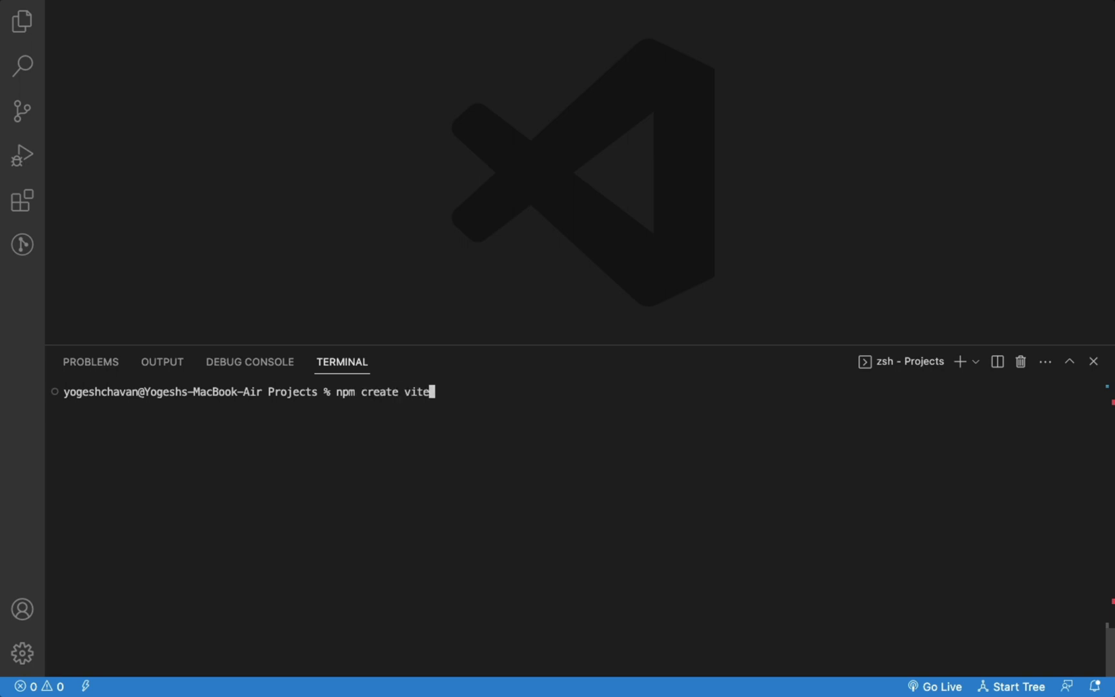
pyautogui.press('Enter')
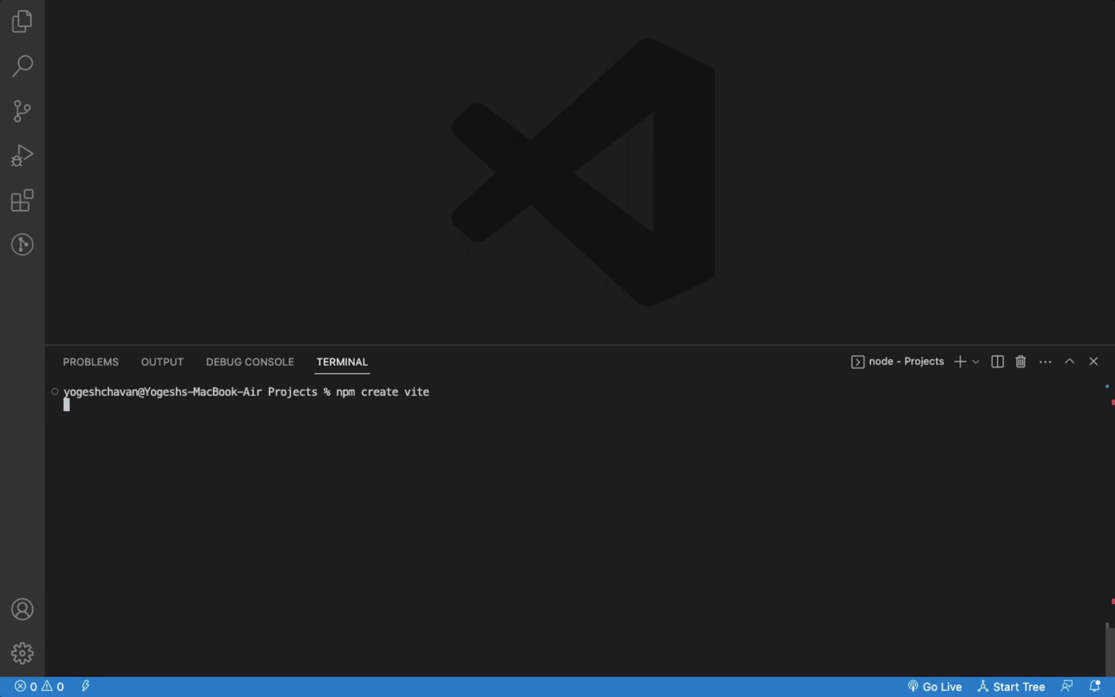
pyautogui.write('first-react-project')
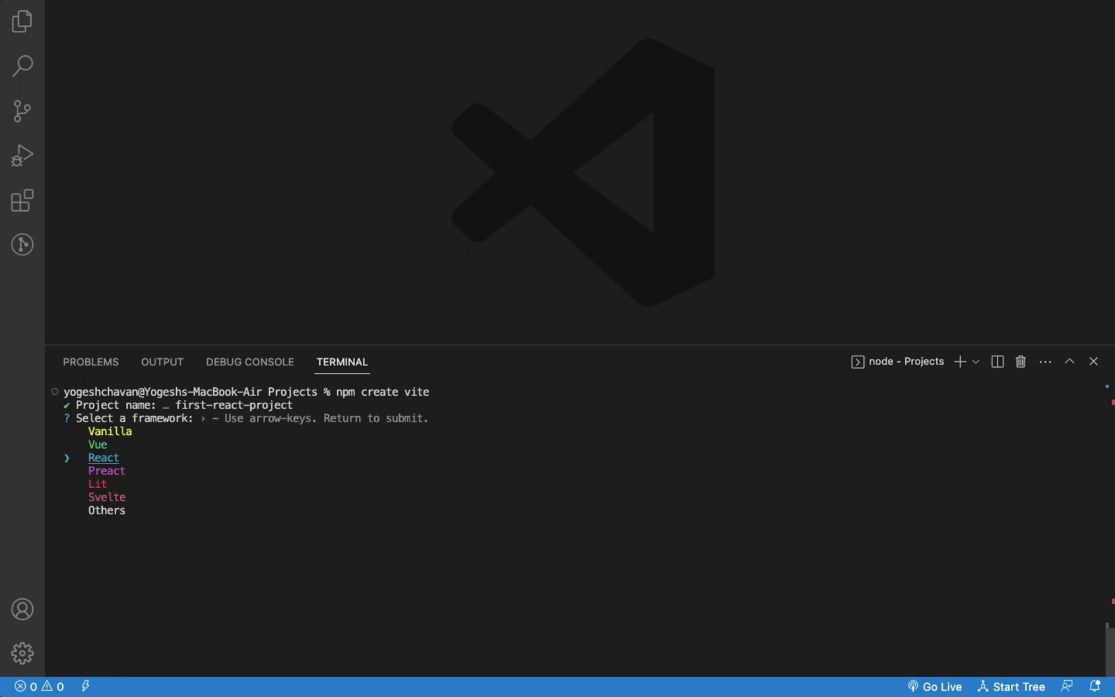
pyautogui.press('enter')
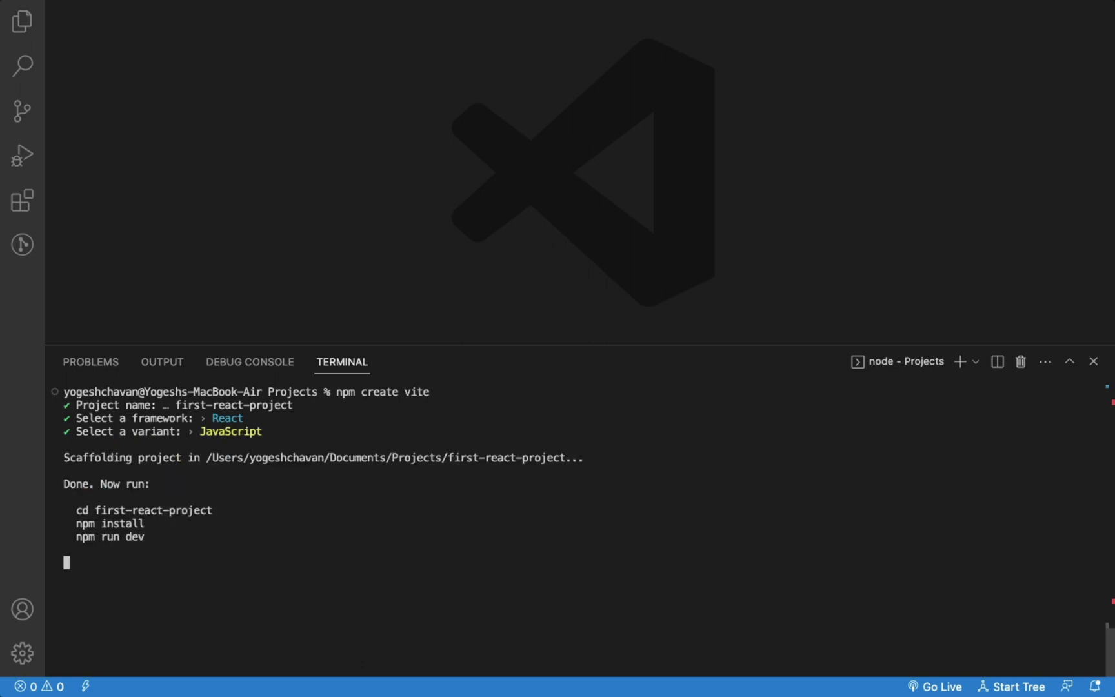
# Move into first-react-project and reopen the editor on that folder with code -r.
pyautogui.write('cd first-react-project')
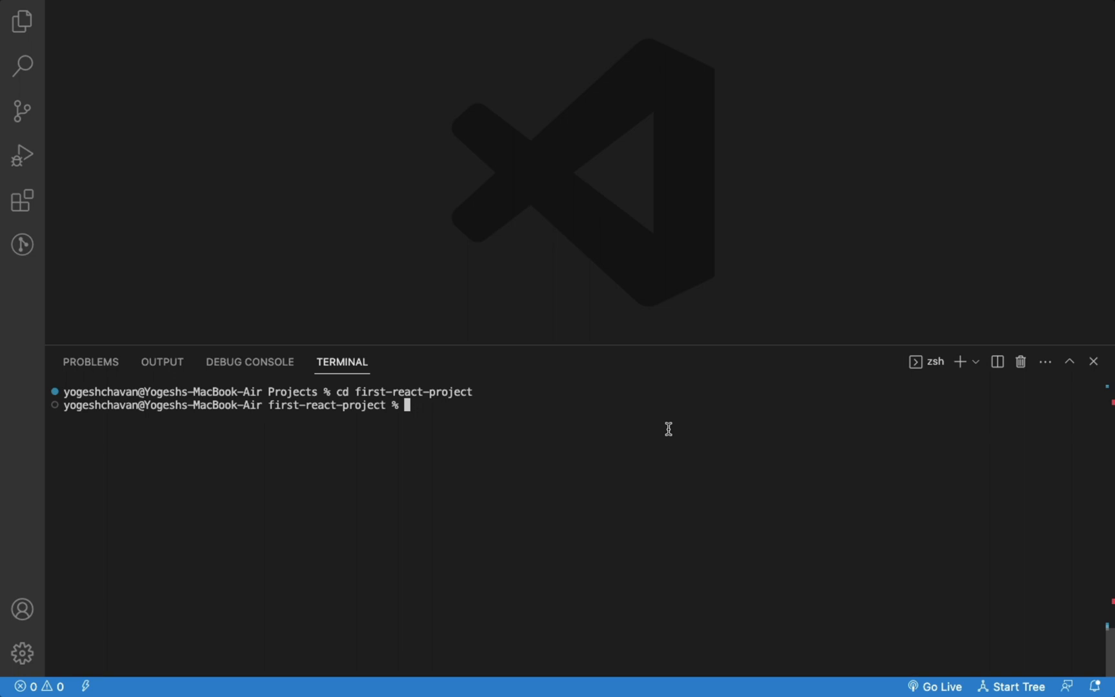
pyautogui.write('code -r .')
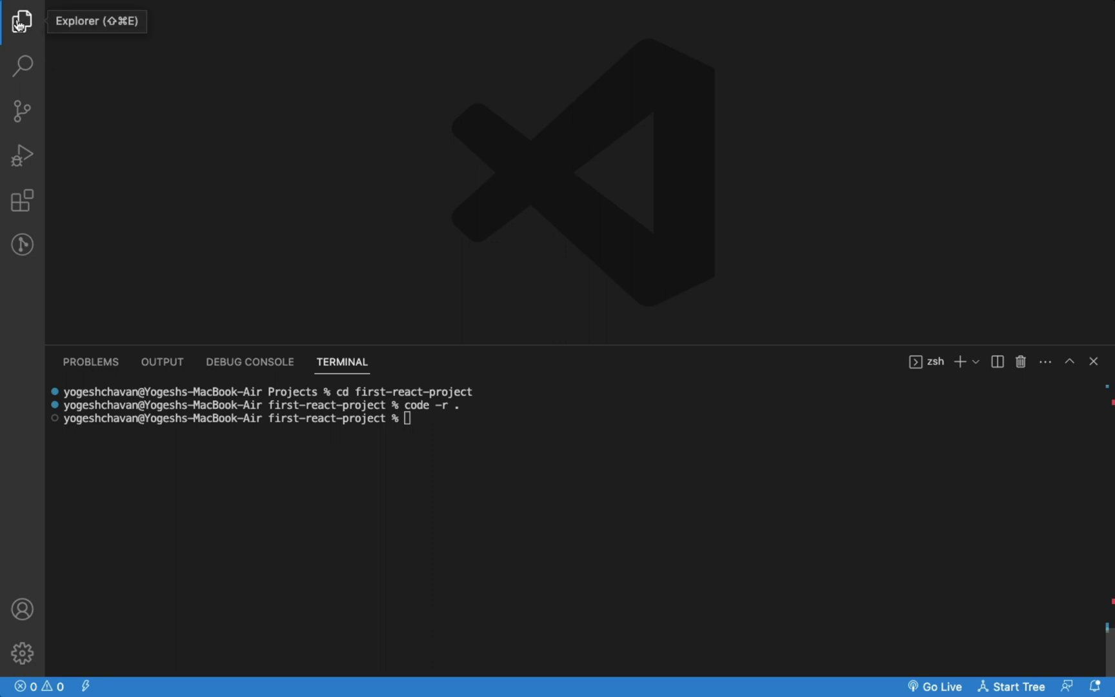
# Show the project files, view App.jsx, then keep package.json open and highlight the react dependency.
pyautogui.click(21, 20)
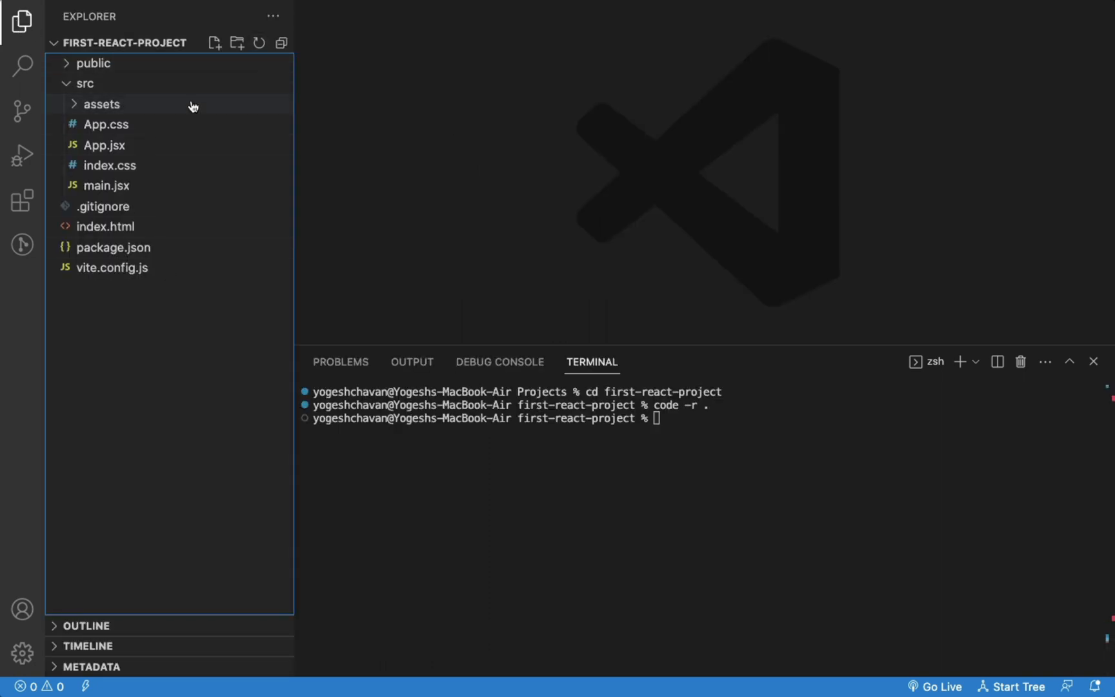
pyautogui.moveTo(105, 124)
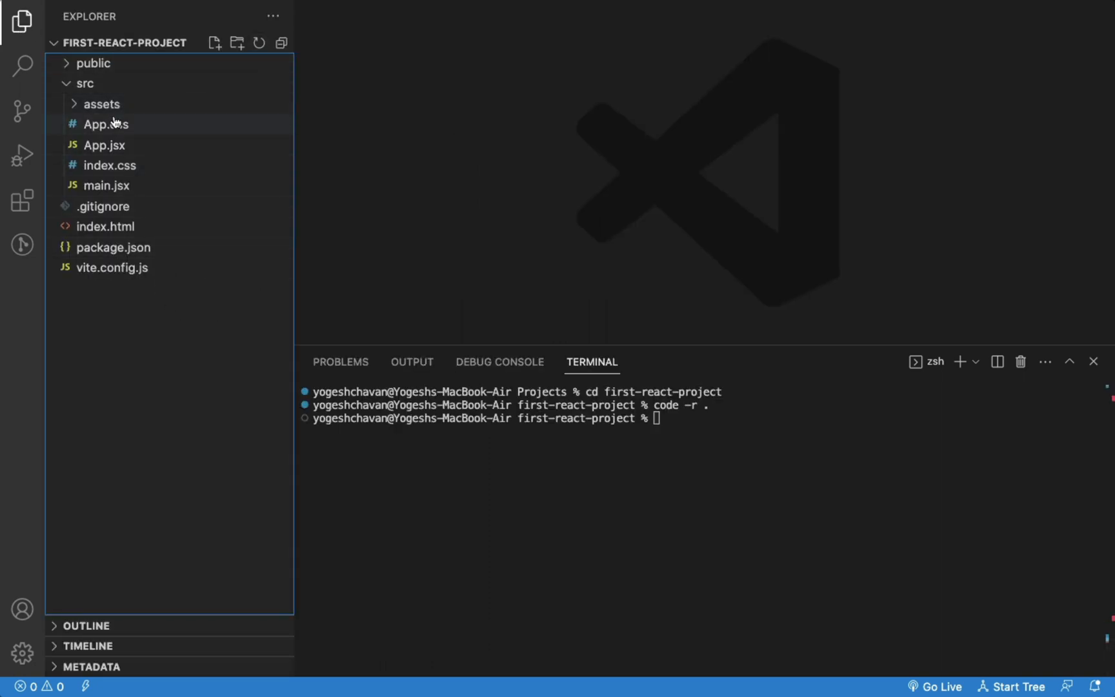
pyautogui.click(104, 146)
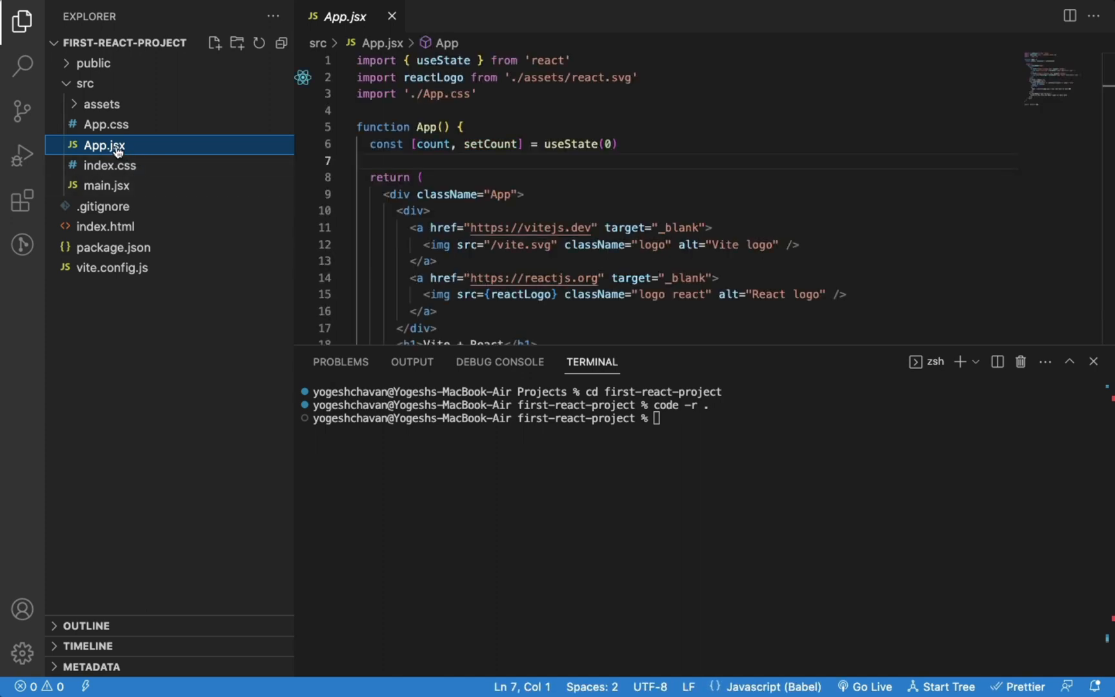
pyautogui.moveTo(133, 145)
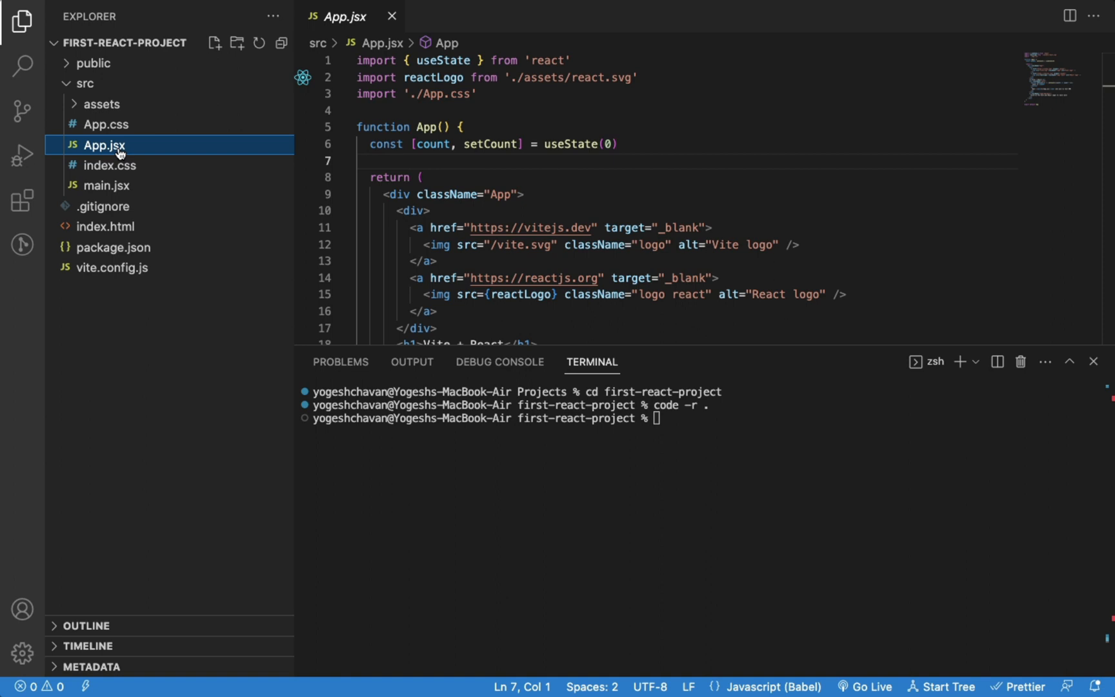
pyautogui.click(114, 247)
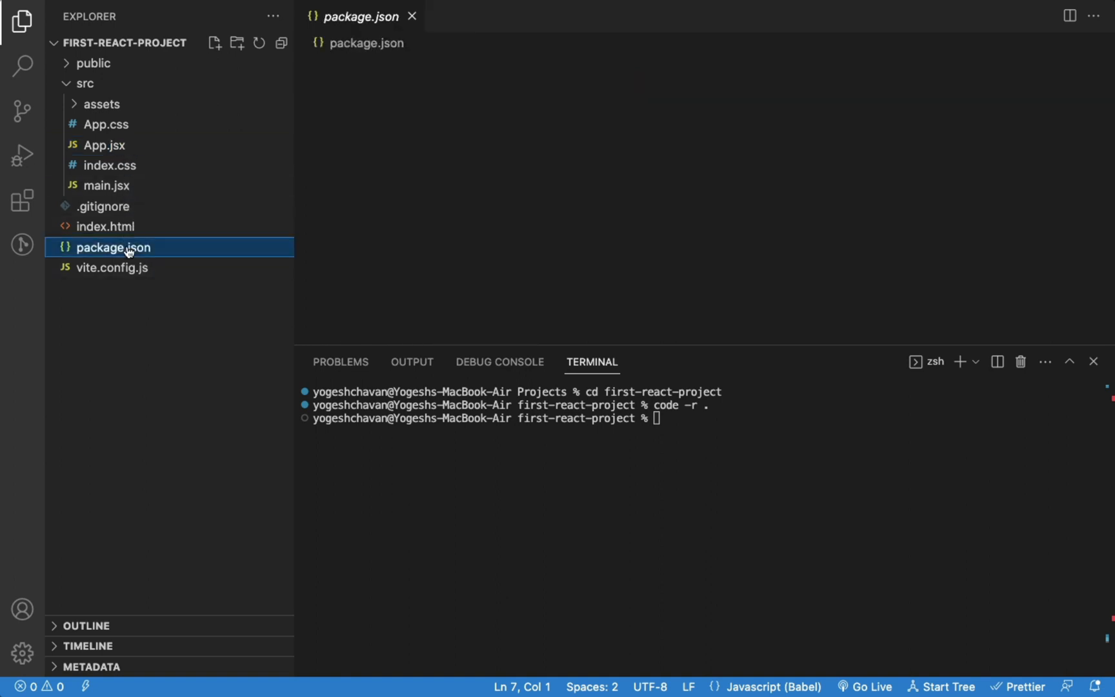
pyautogui.doubleClick(113, 246)
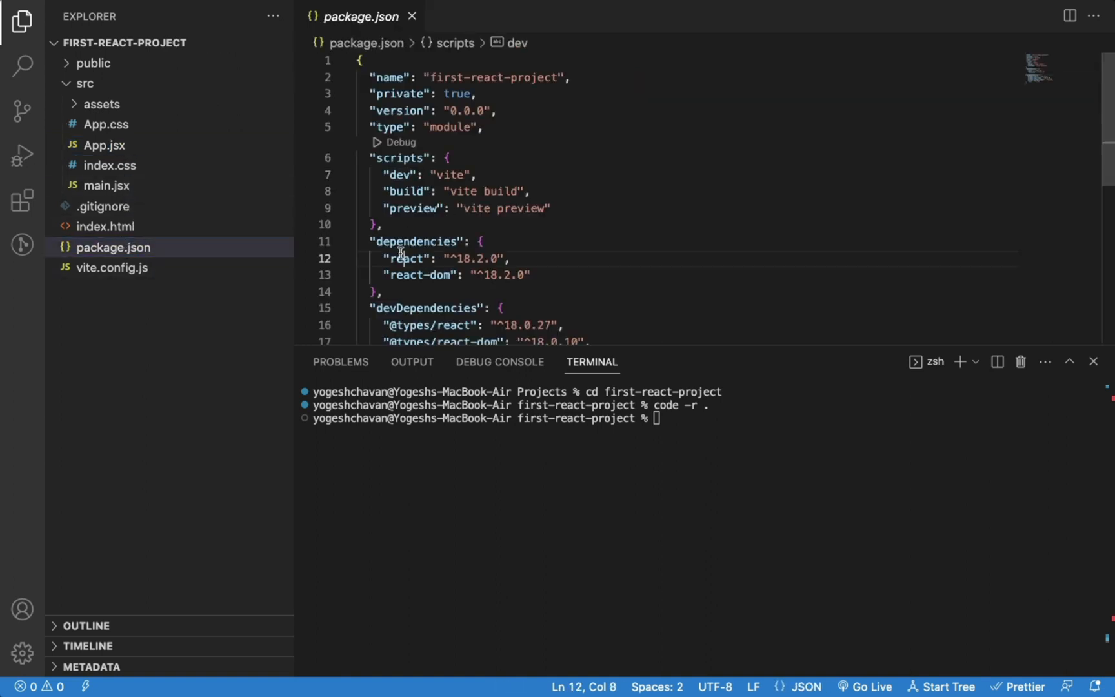
pyautogui.doubleClick(406, 258)
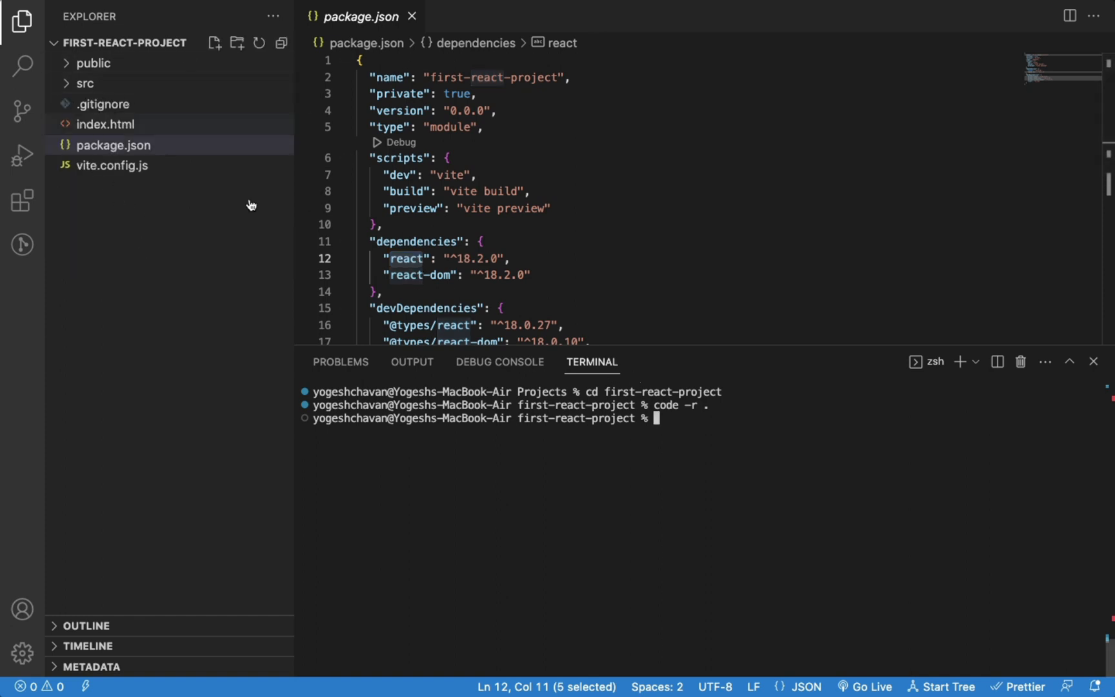
pyautogui.moveTo(245, 184)
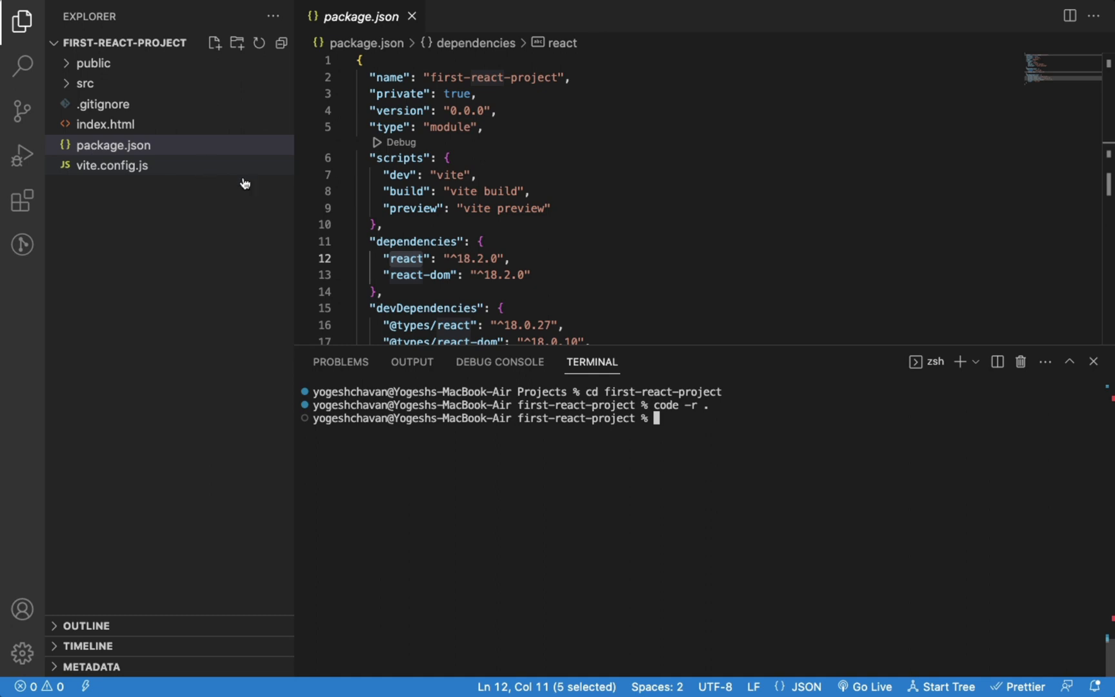
# Install dependencies with npm install and start the Vite dev server with npm run dev.
pyautogui.write('npm install')
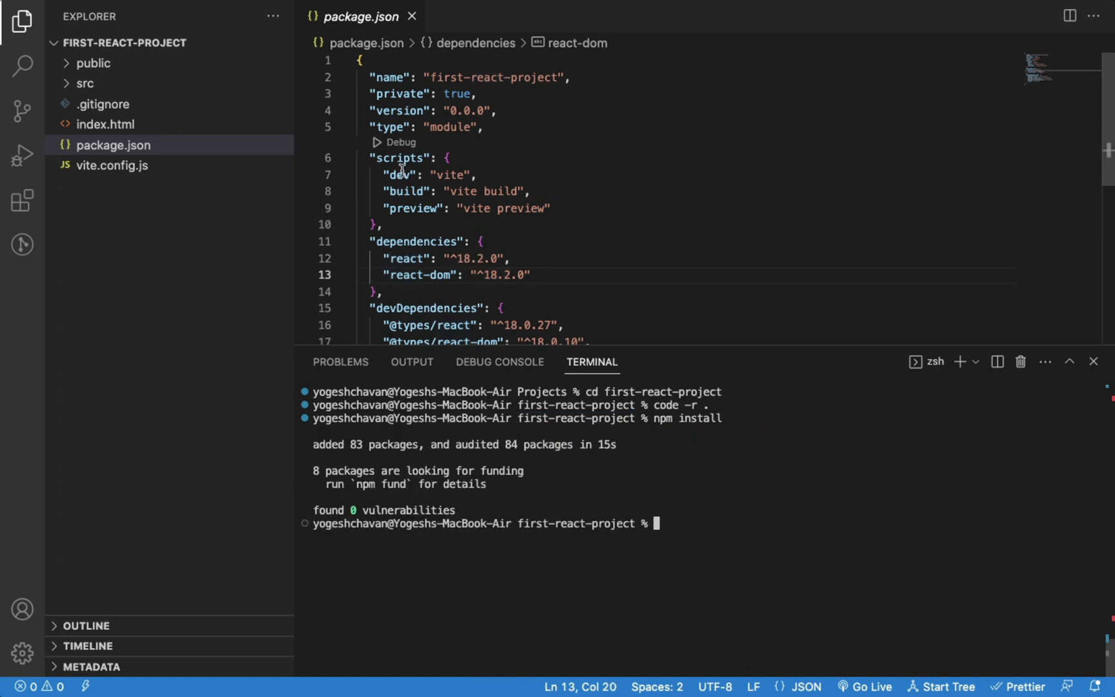
pyautogui.doubleClick(399, 175)
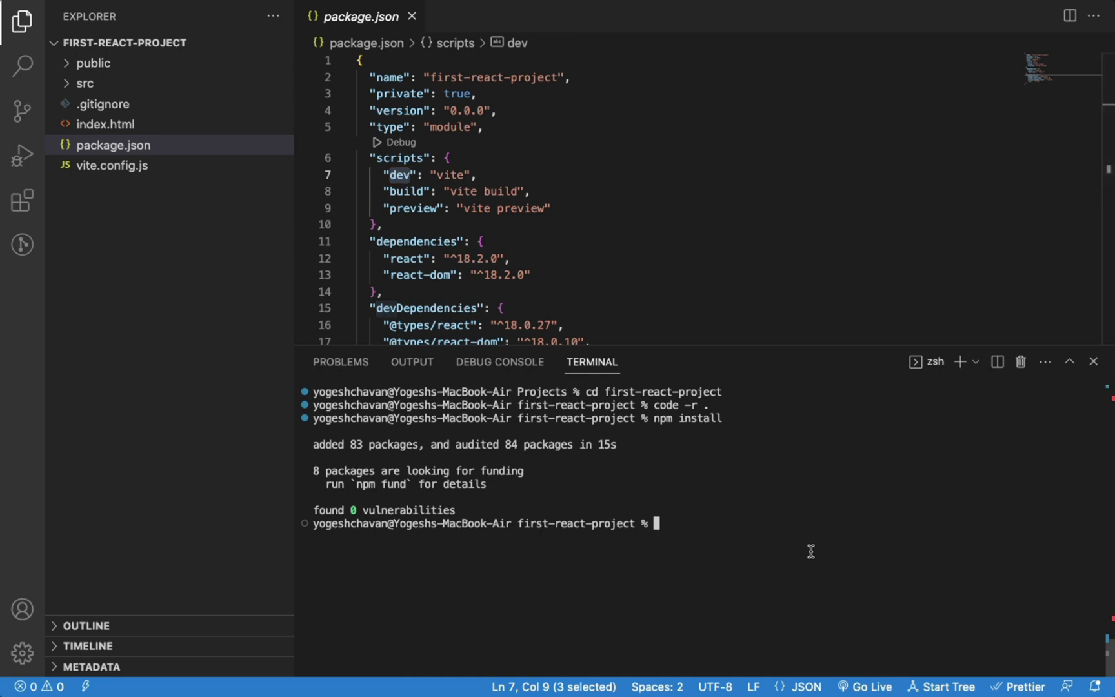
pyautogui.write('npm run dev')
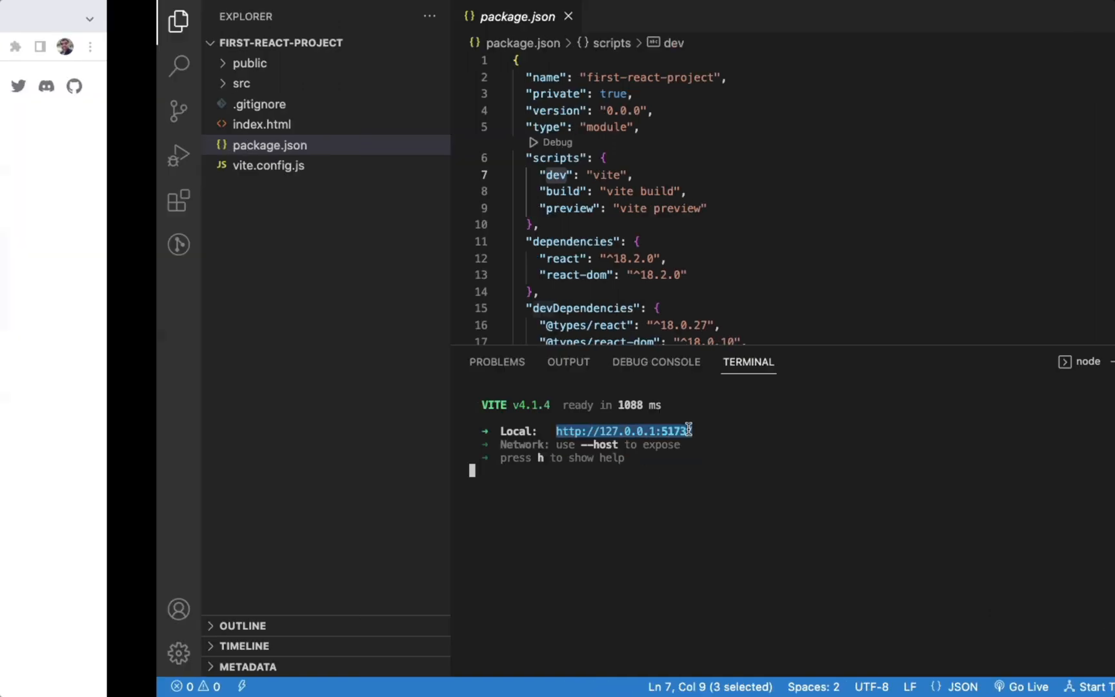
pyautogui.click(622, 431)
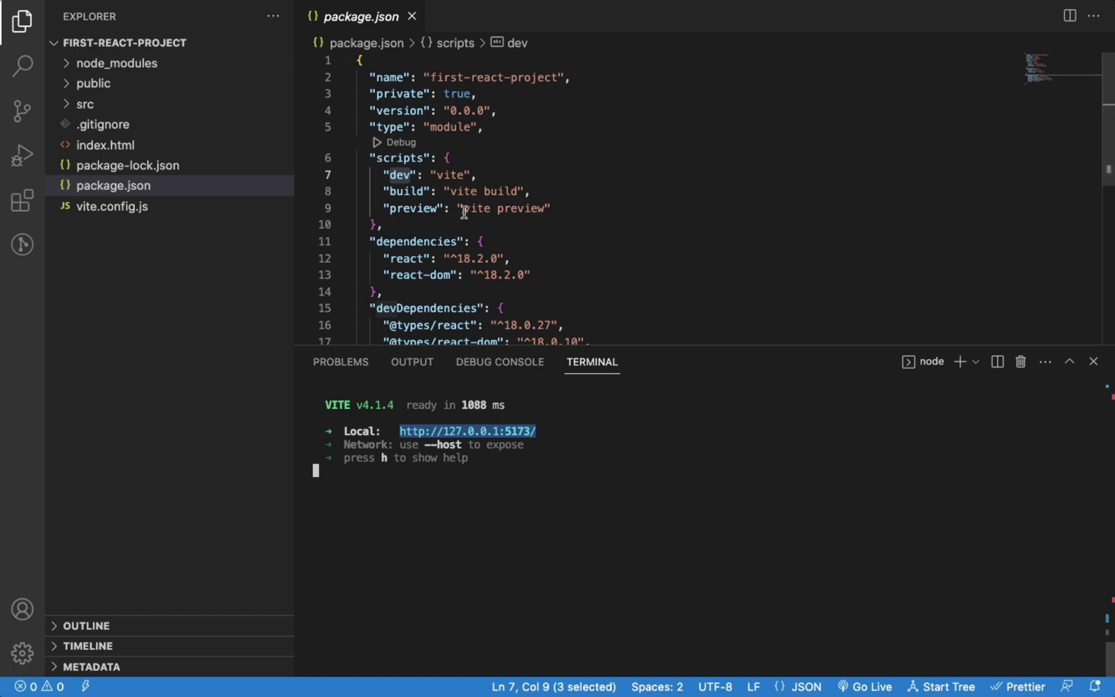
# Trim index.css to a root block, empty App.css, and reduce App.jsx to an empty div.
pyautogui.click(85, 104)
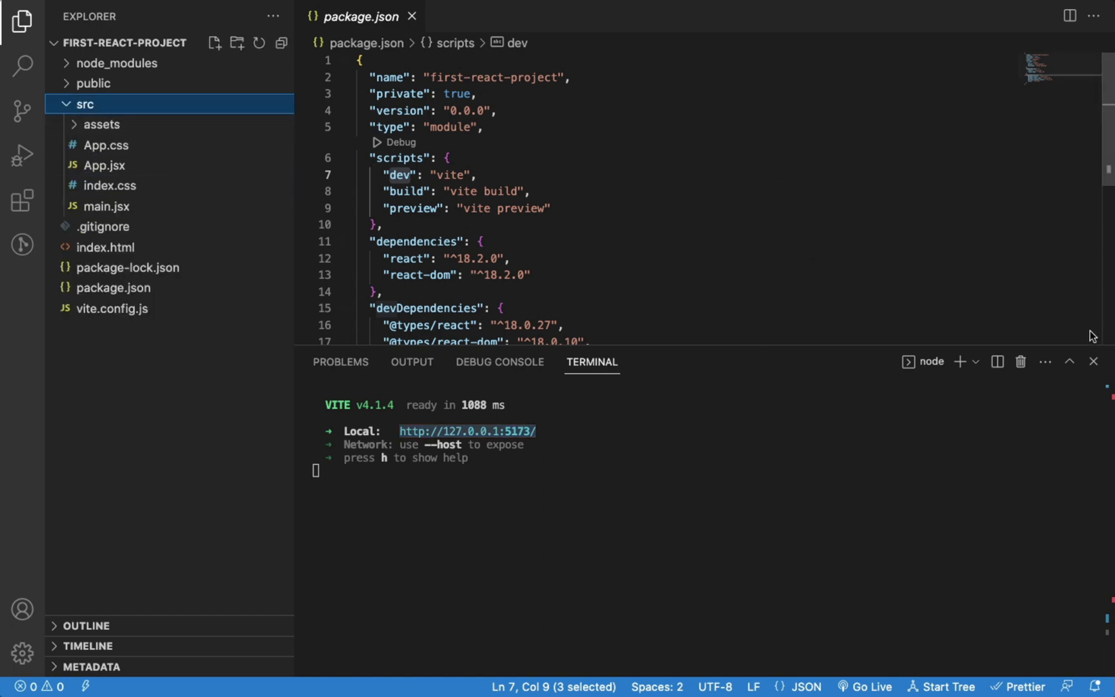
pyautogui.click(110, 186)
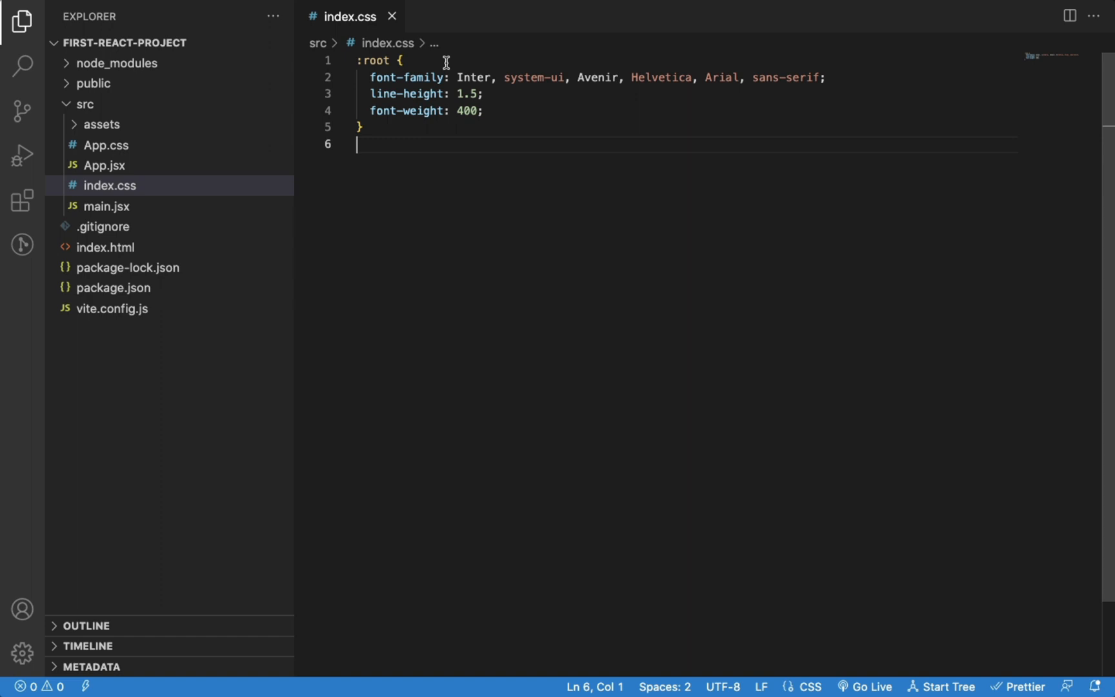
pyautogui.moveTo(119, 153)
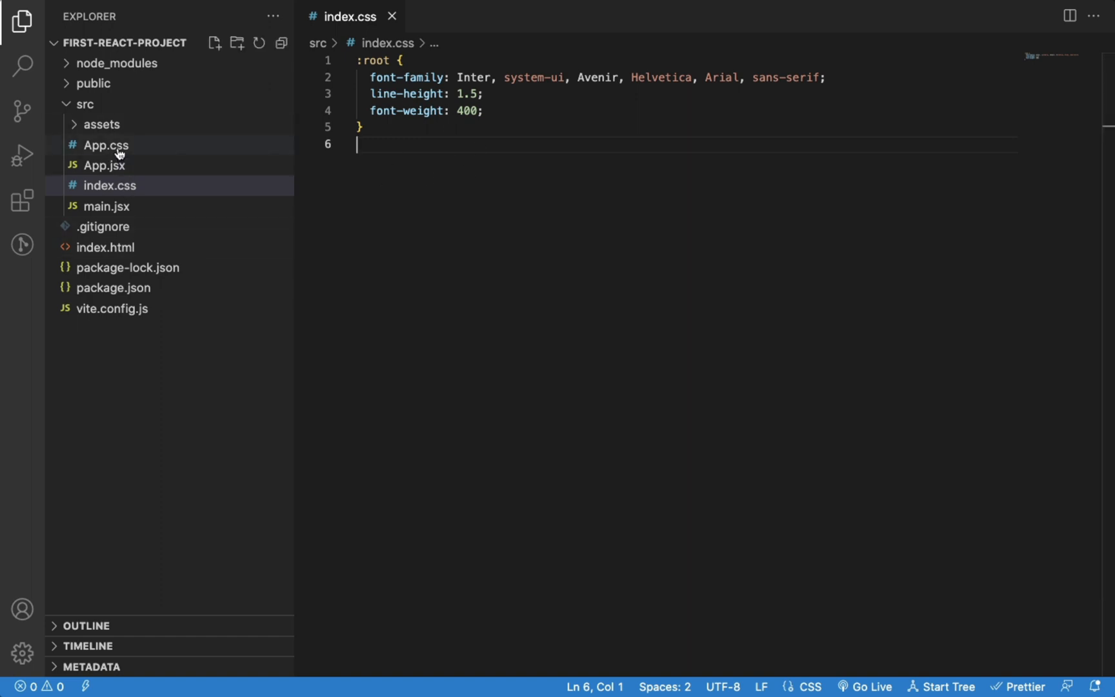
pyautogui.doubleClick(105, 145)
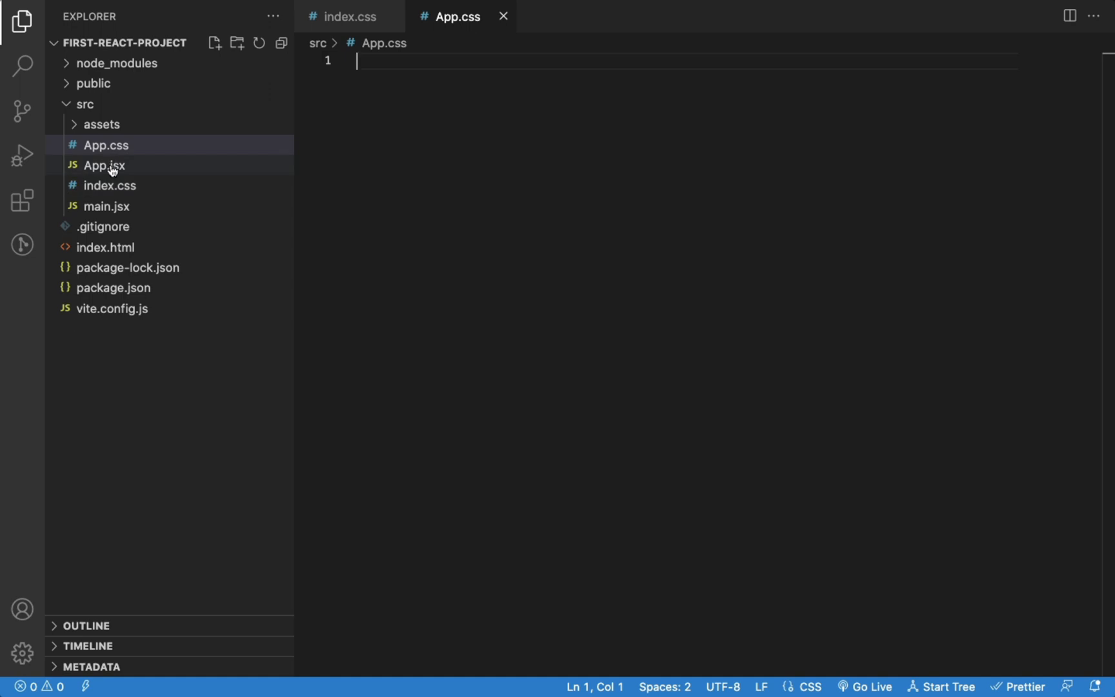
pyautogui.click(104, 165)
pyautogui.write('<div>')
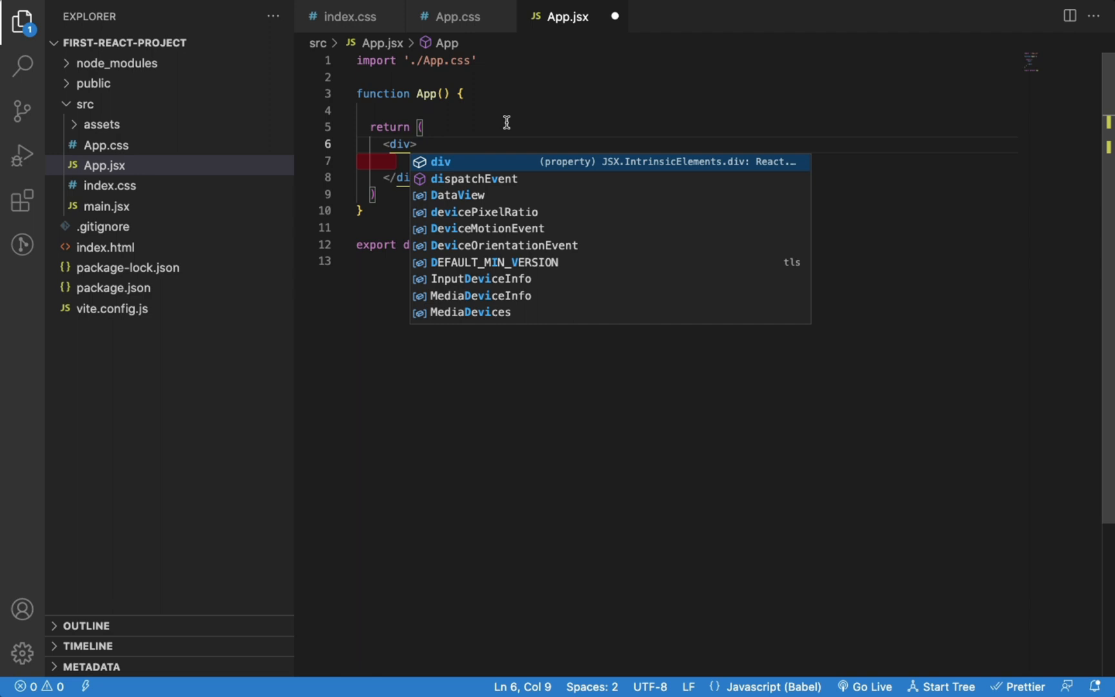
# Create src/utils/data.js holding a const users array with export default users, then return to App.jsx.
pyautogui.click(214, 42)
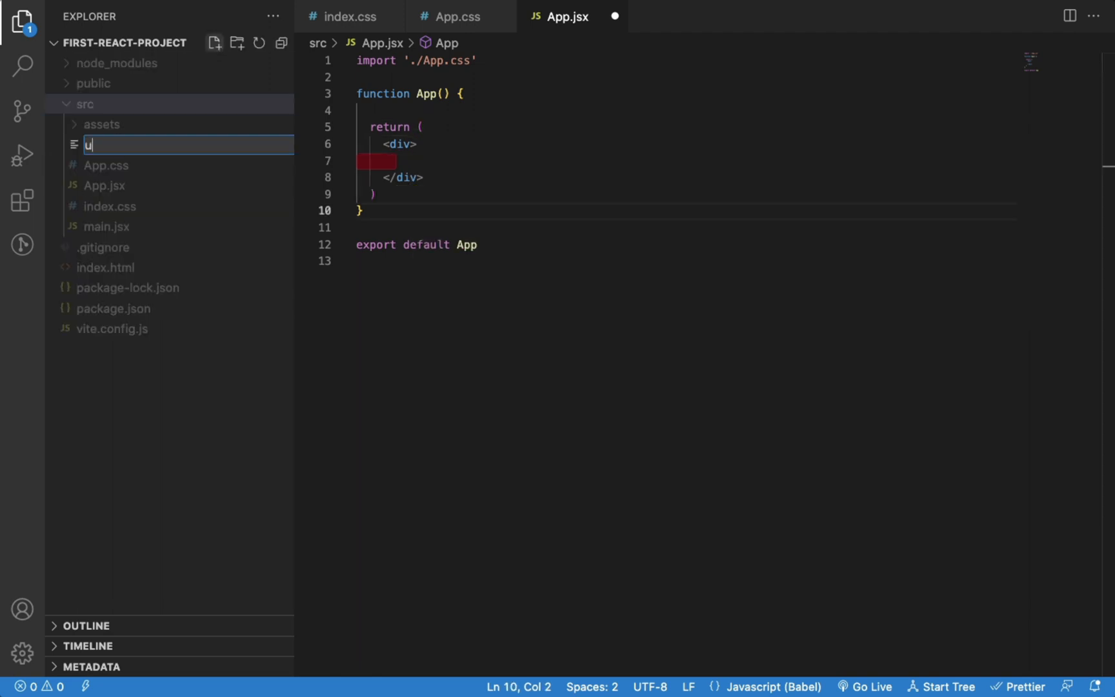
pyautogui.write('tils/dat')
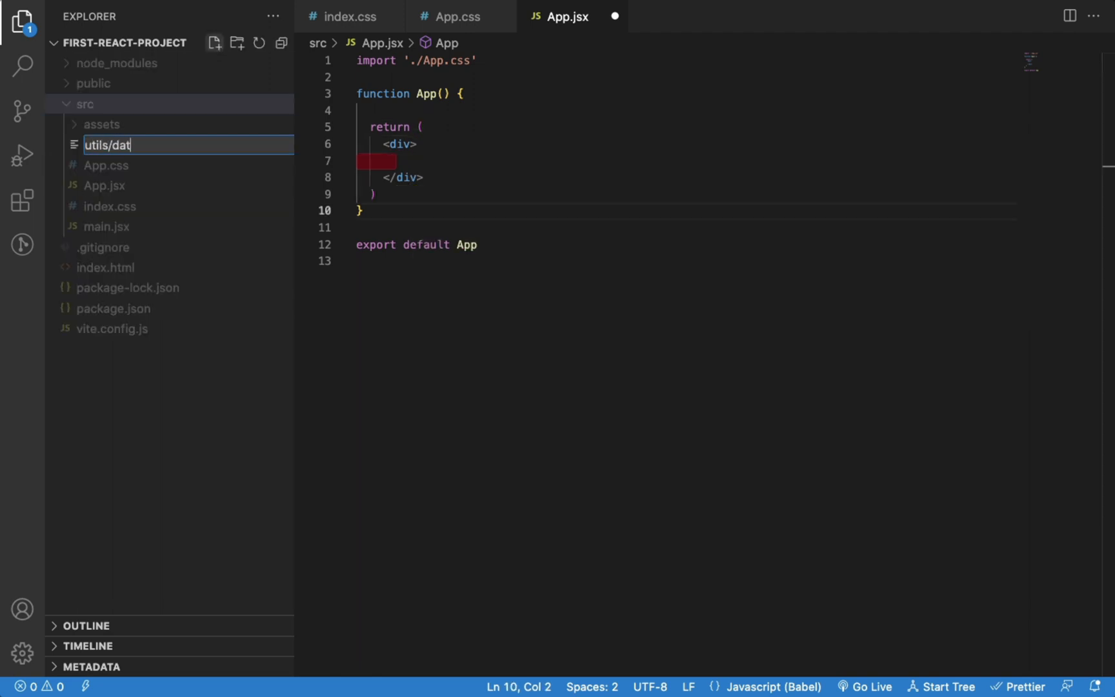
pyautogui.press('Enter')
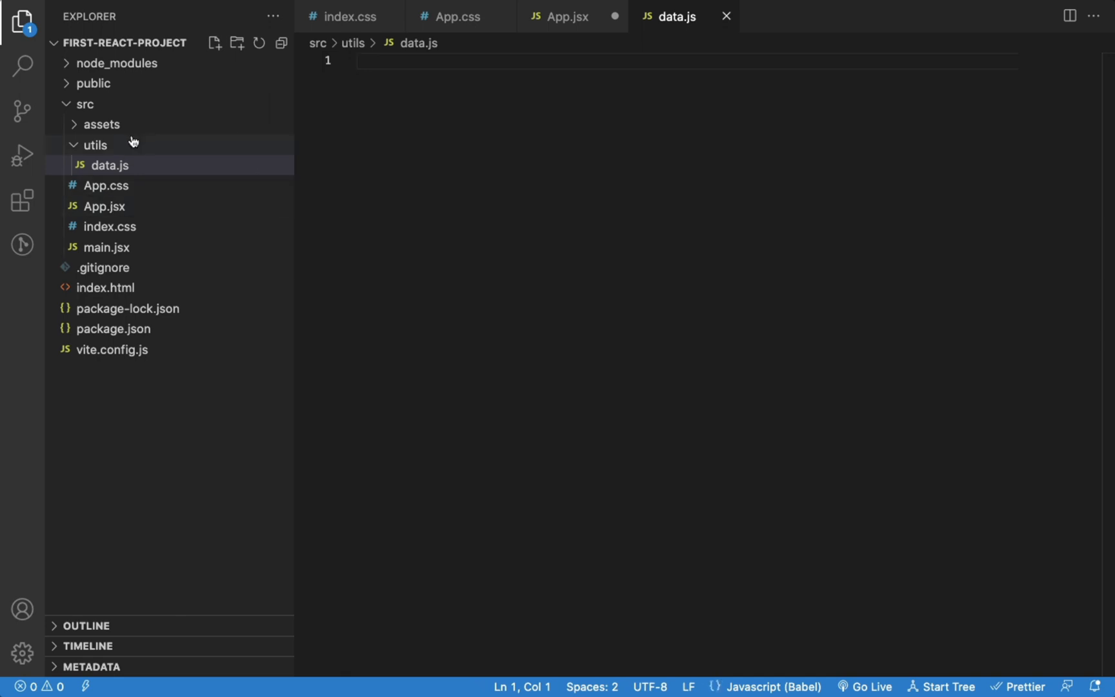
pyautogui.write('const')
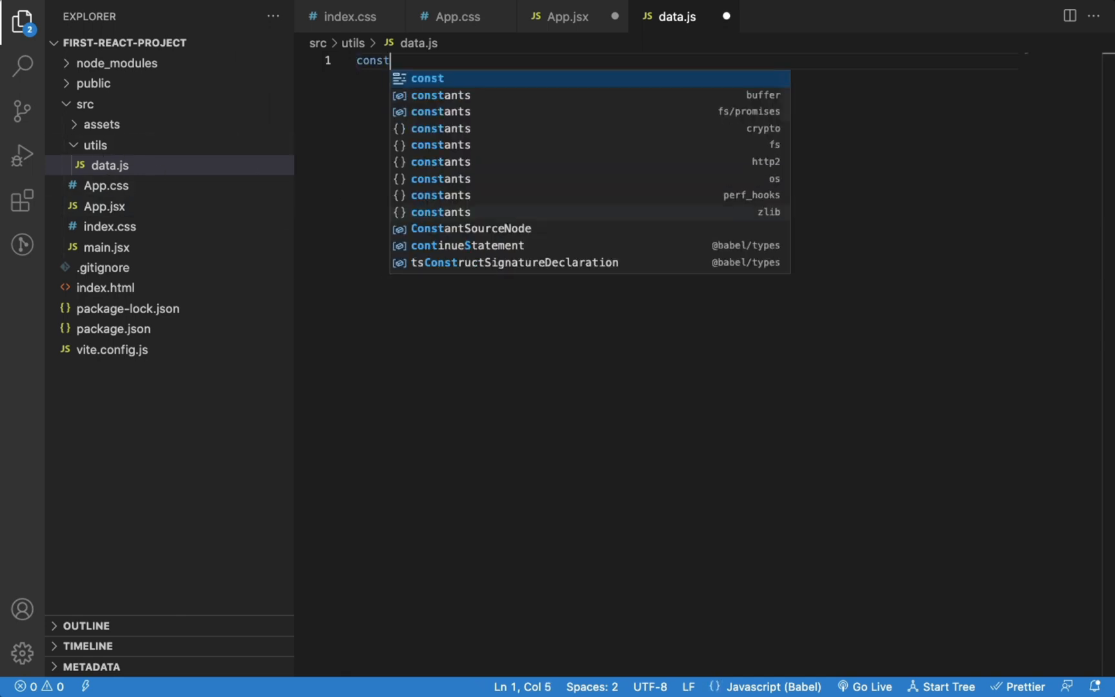
pyautogui.write('users = [')
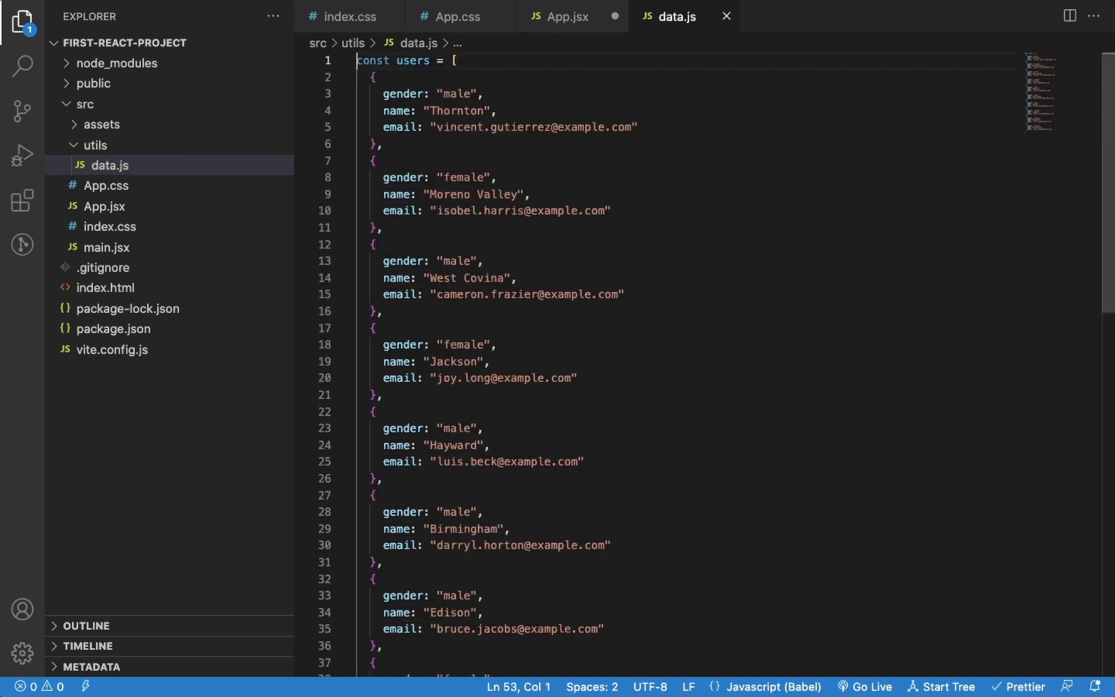
pyautogui.write('ex')
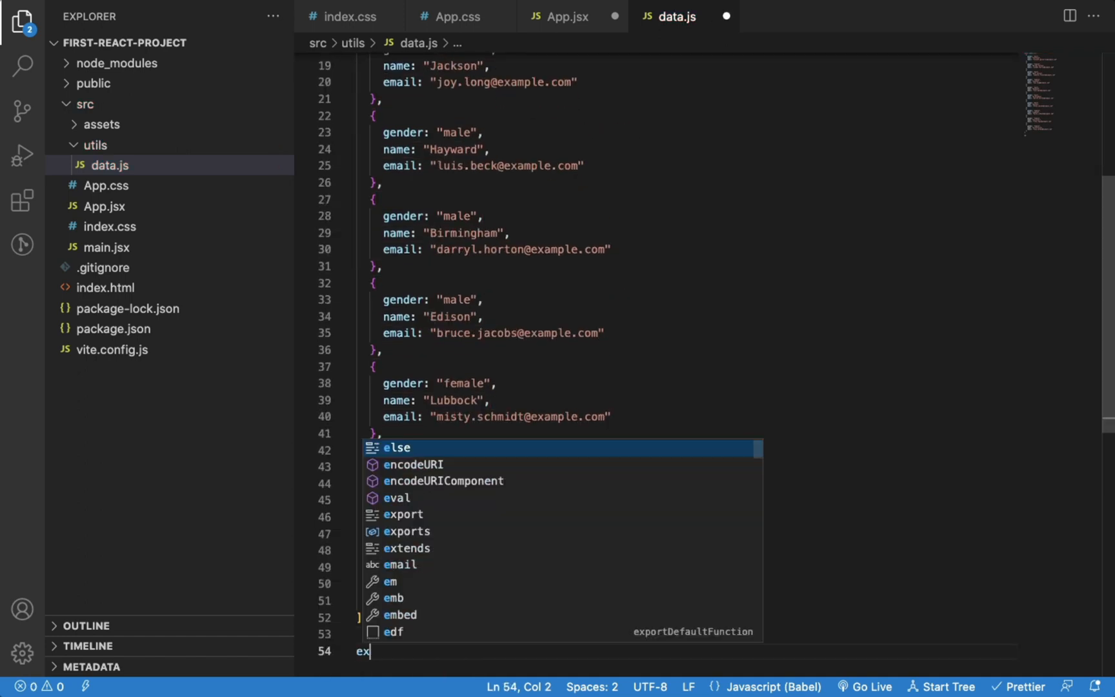
pyautogui.write('port default users;')
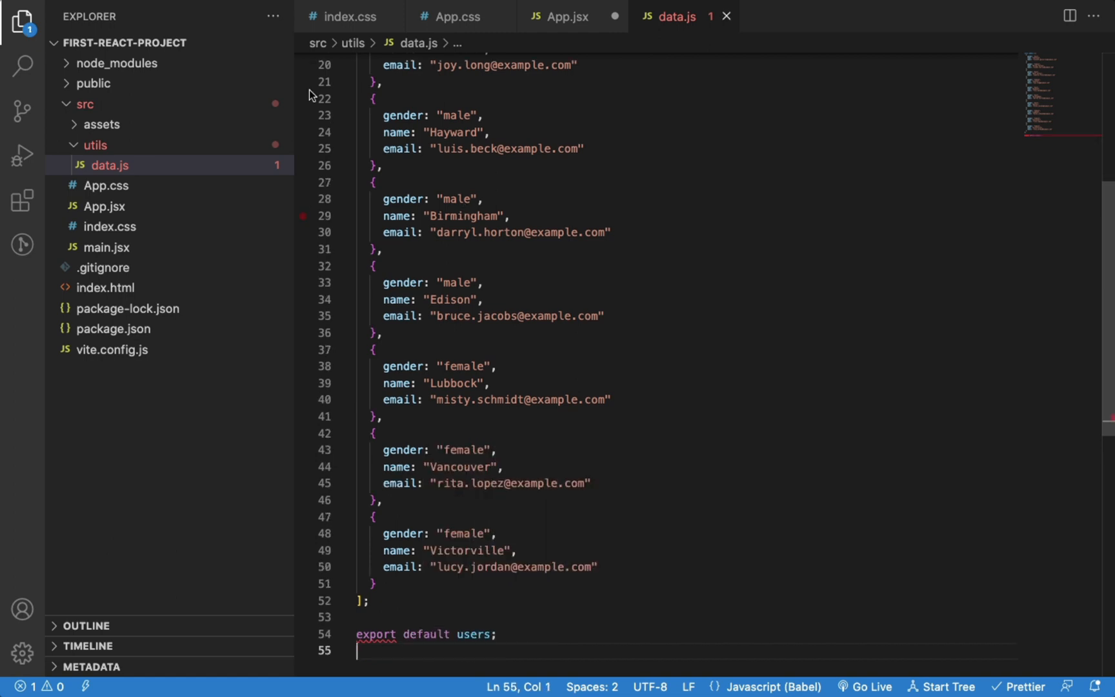
pyautogui.click(567, 16)
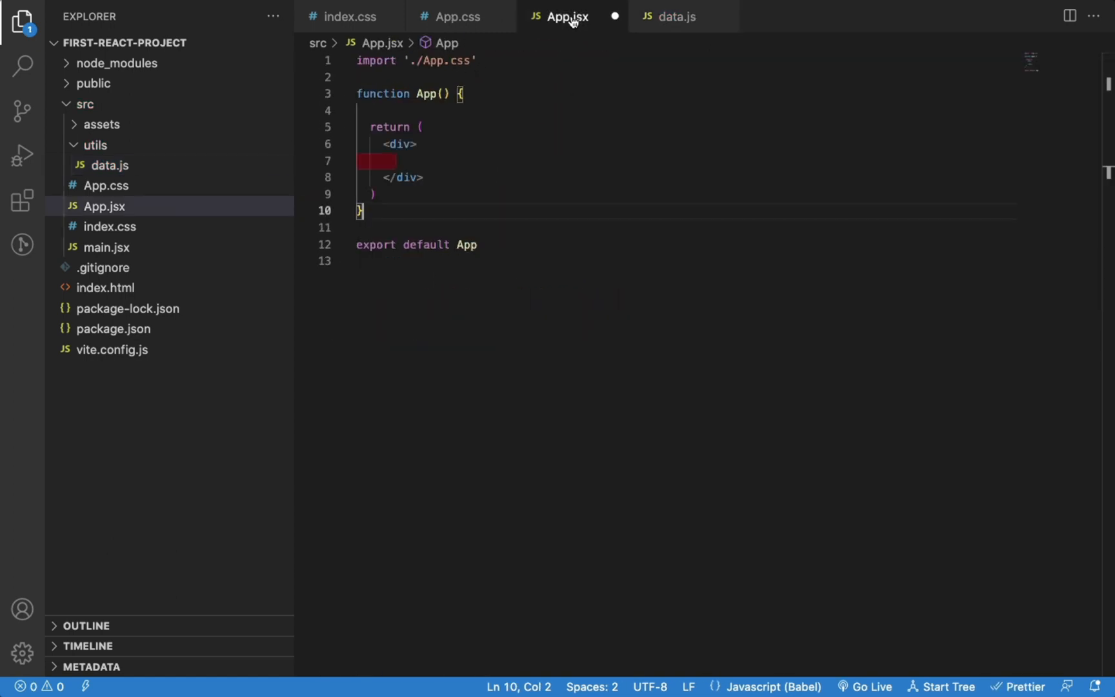
# Render a List of Users heading above a ul mapping users to <li><h3>{user.name}</h3></li>.
pyautogui.write('h2>List of Users</h2>')
pyautogui.write('{')
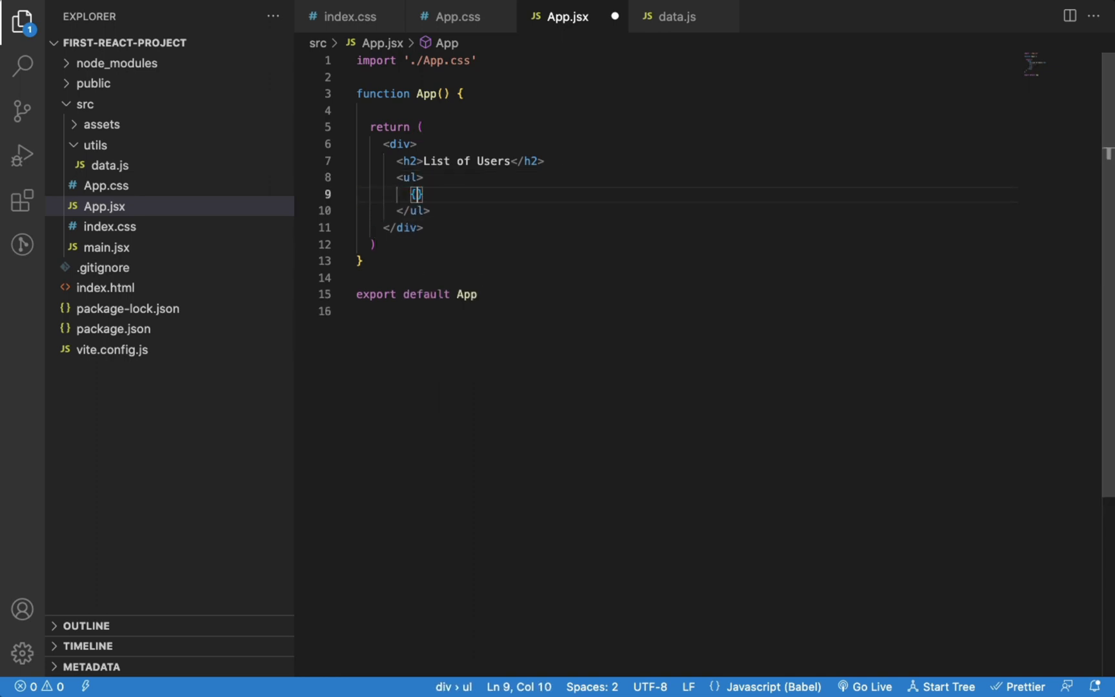
pyautogui.write('users')
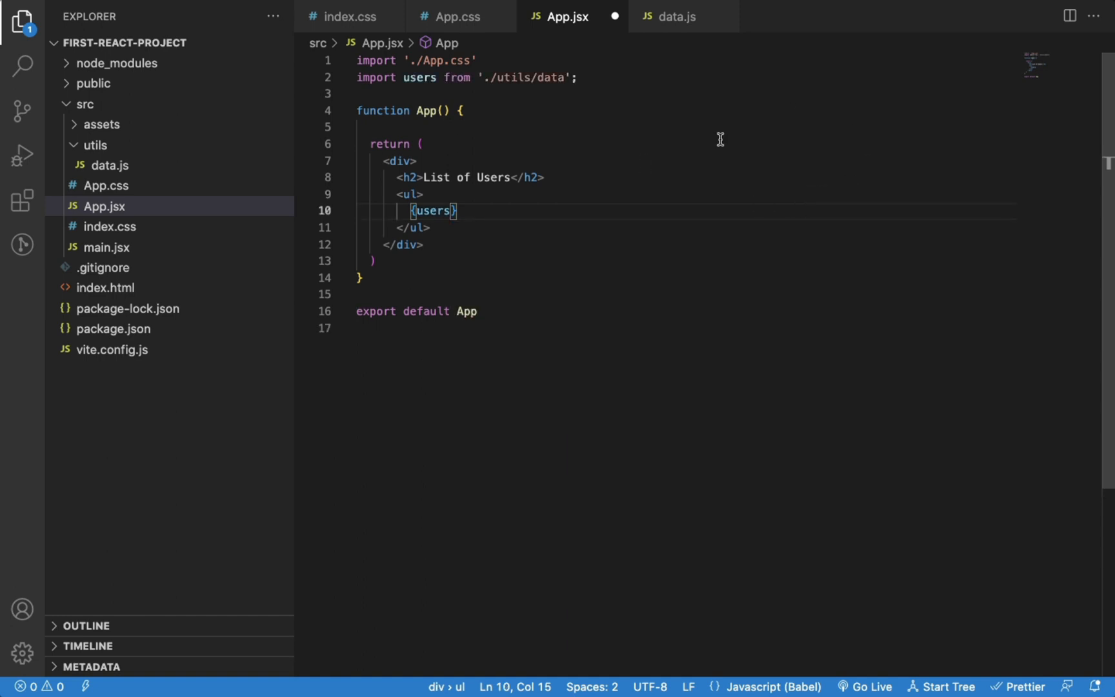
pyautogui.write('.map(us')
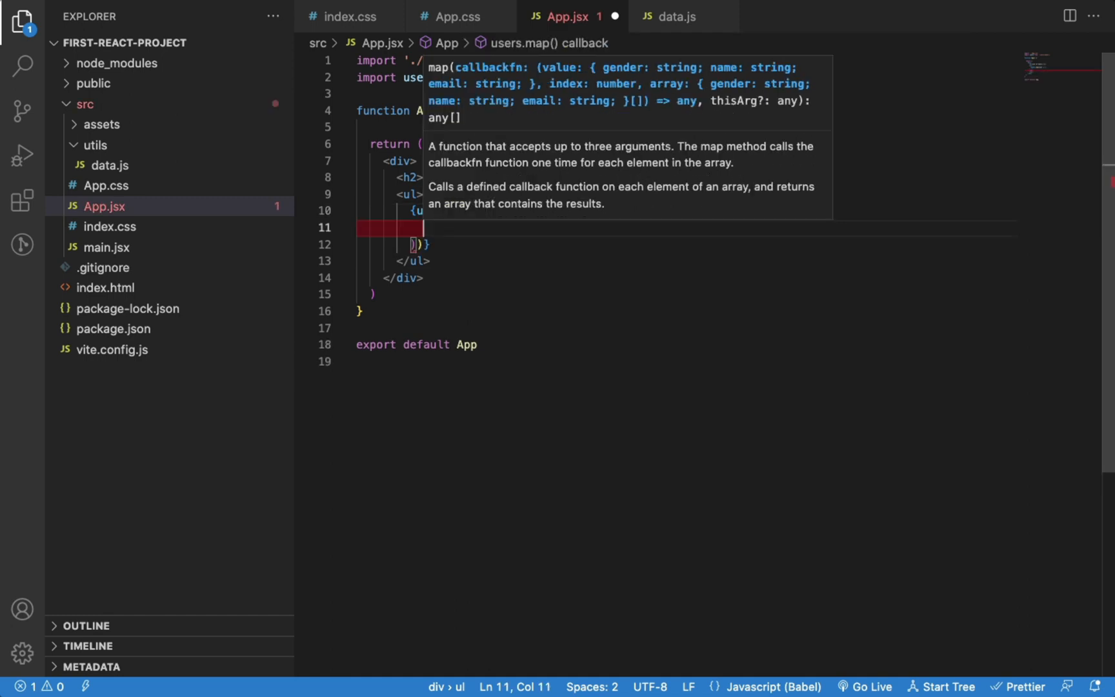
pyautogui.write('<li></li>')
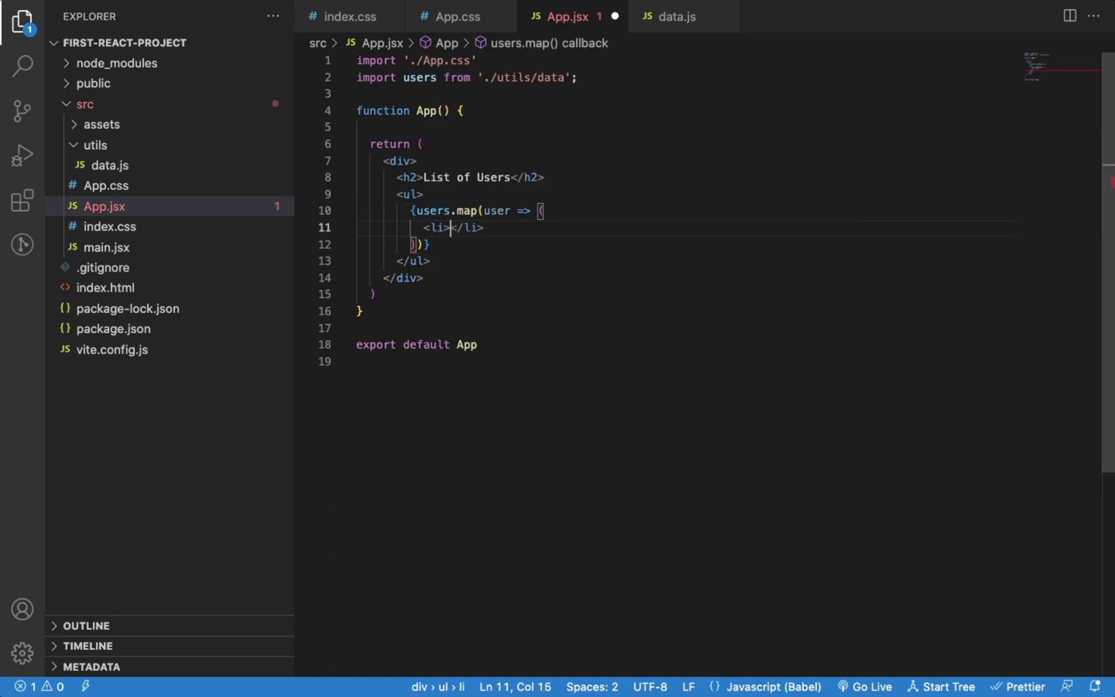
pyautogui.write('<')
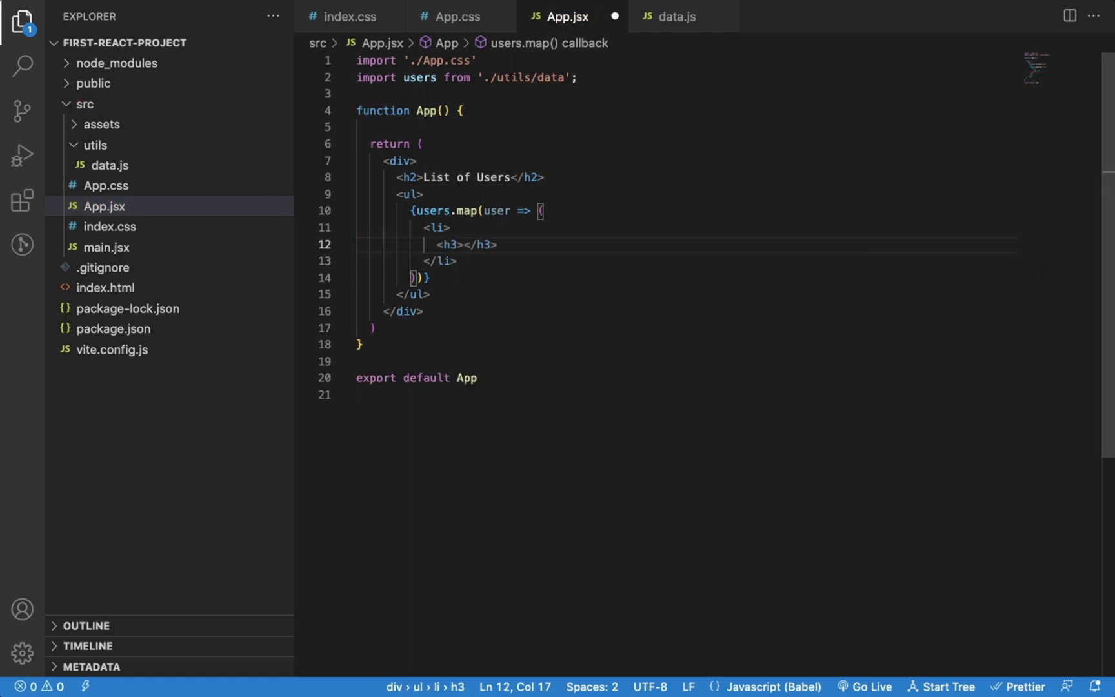
pyautogui.write('{user')
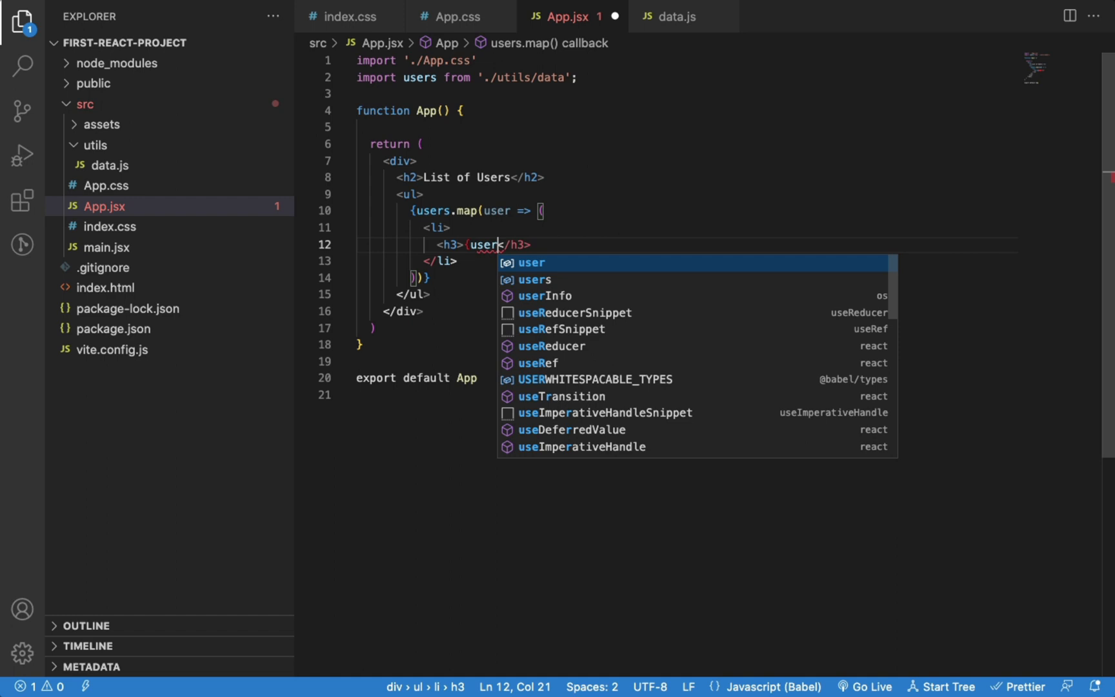
pyautogui.write('.name')
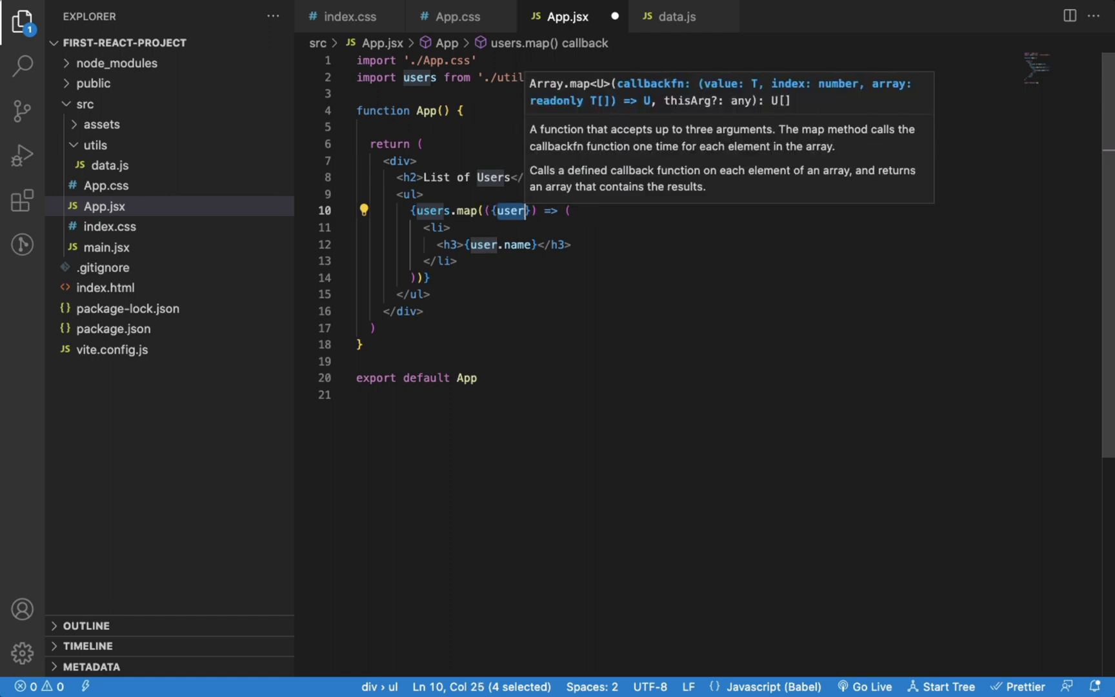
# Destructure {name, gender, email}, add gender and email paragraphs plus an <hr /> divider, and save.
pyautogui.write('name,')
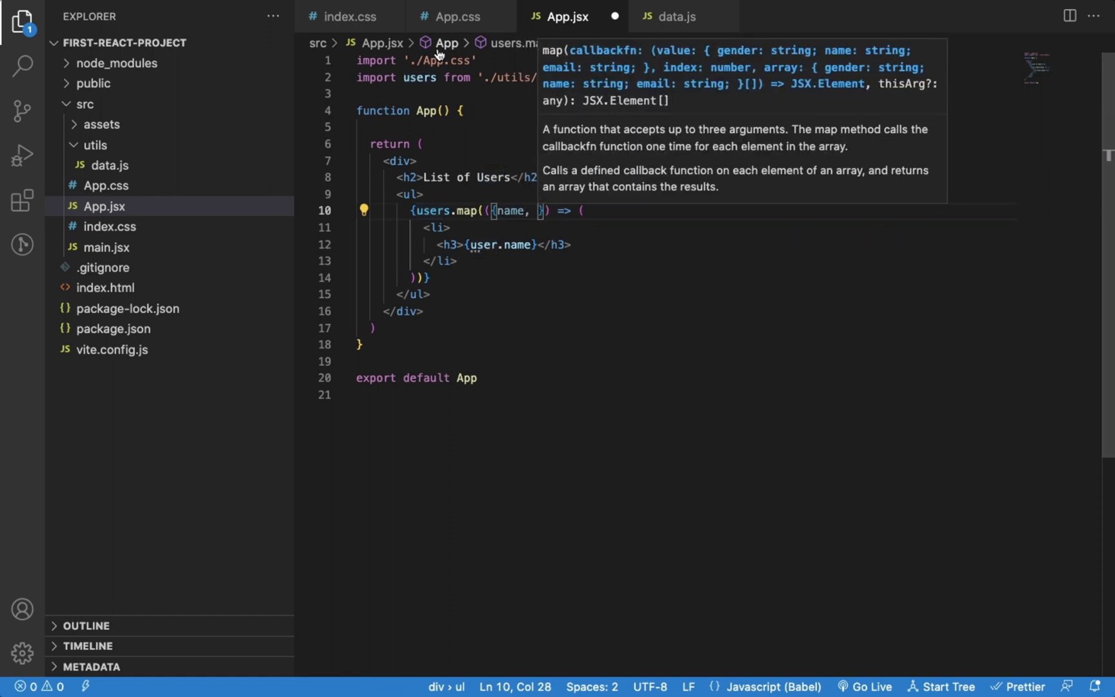
pyautogui.click(675, 15)
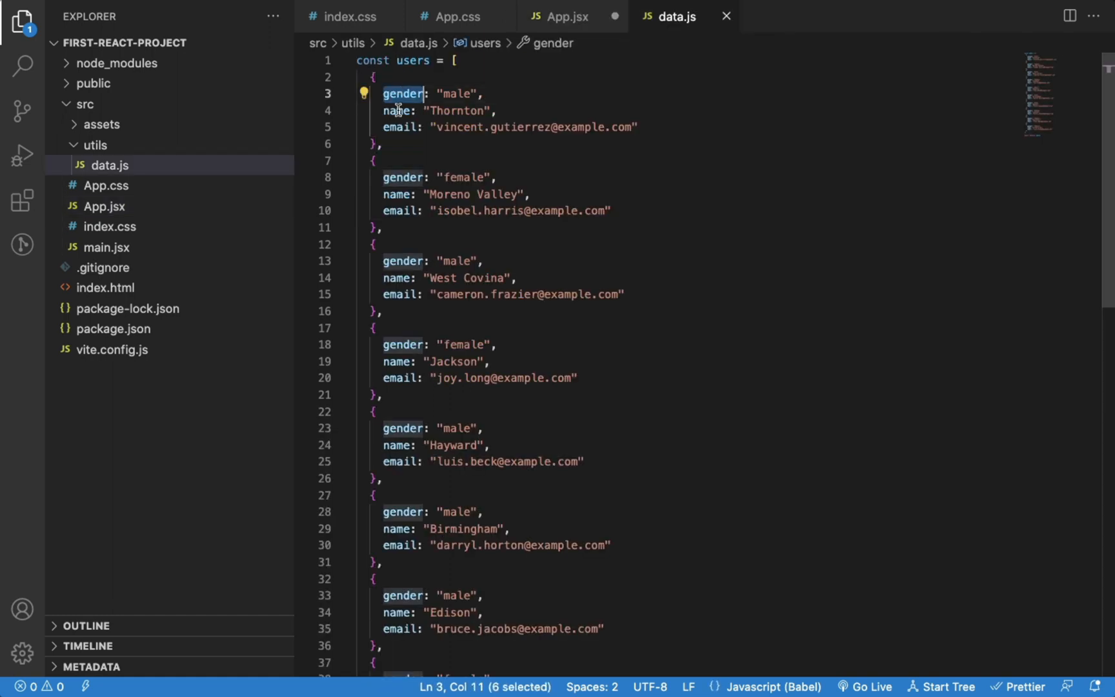
pyautogui.click(563, 16)
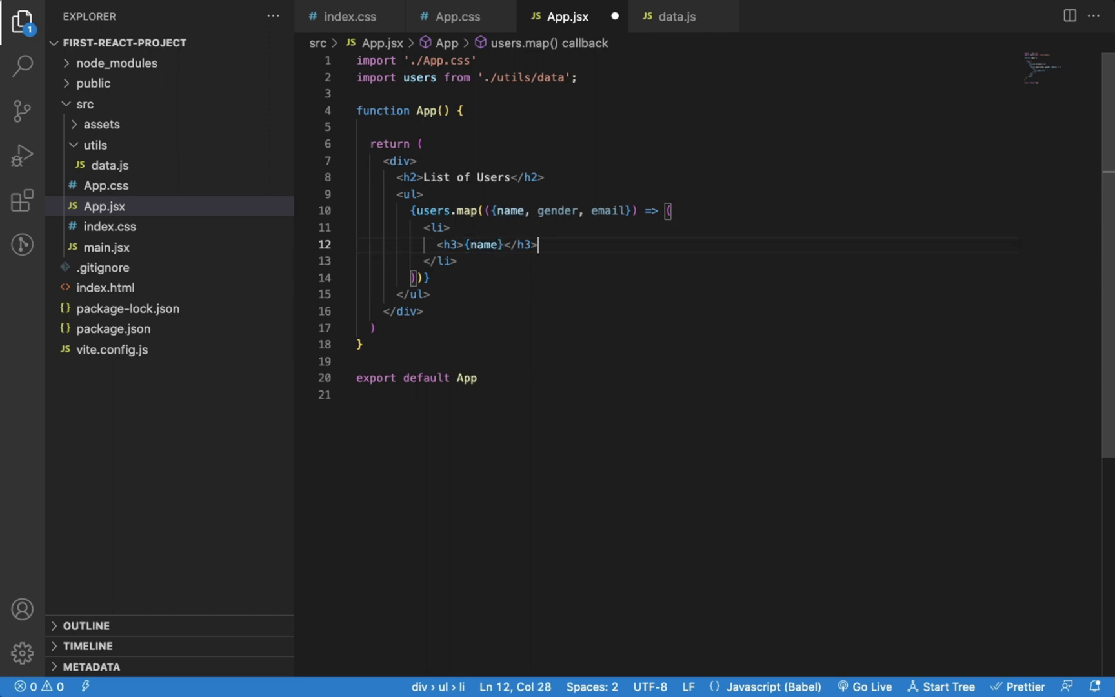
pyautogui.write('<p></p>')
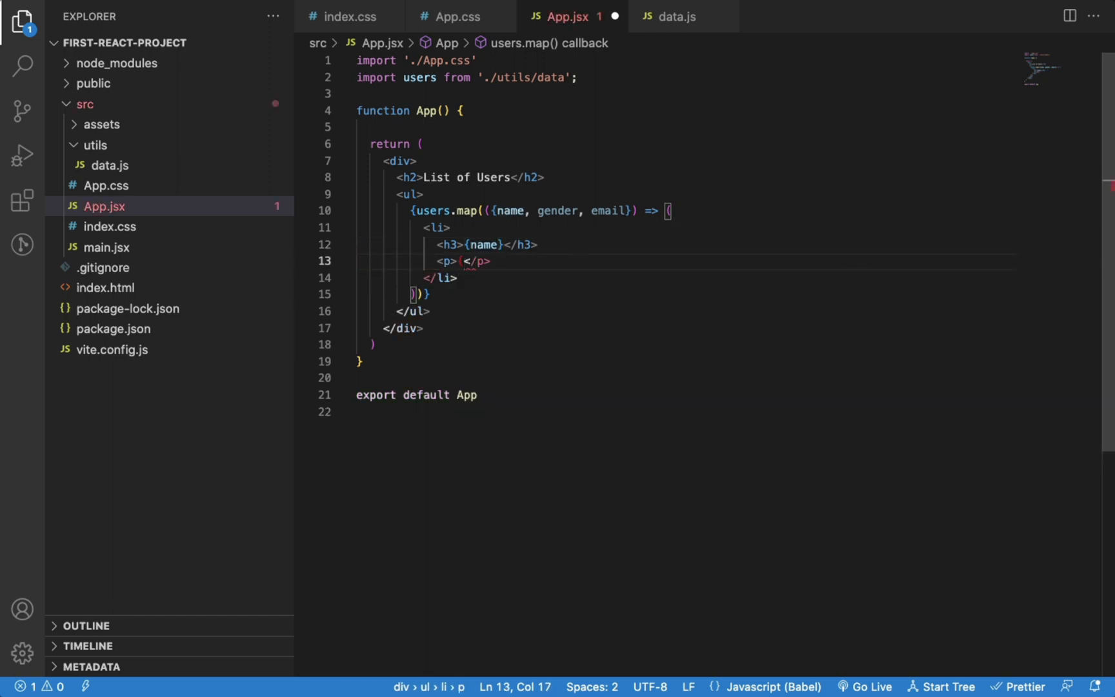
pyautogui.write('gender}')
pyautogui.write('<p>{email</p>')
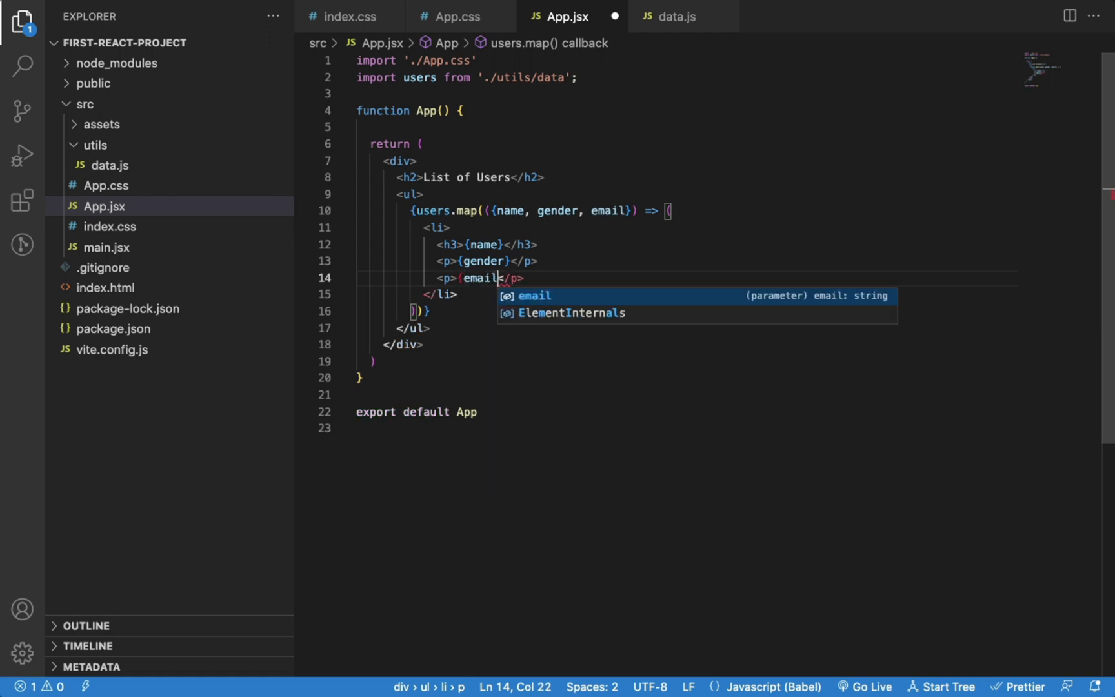
pyautogui.write('<')
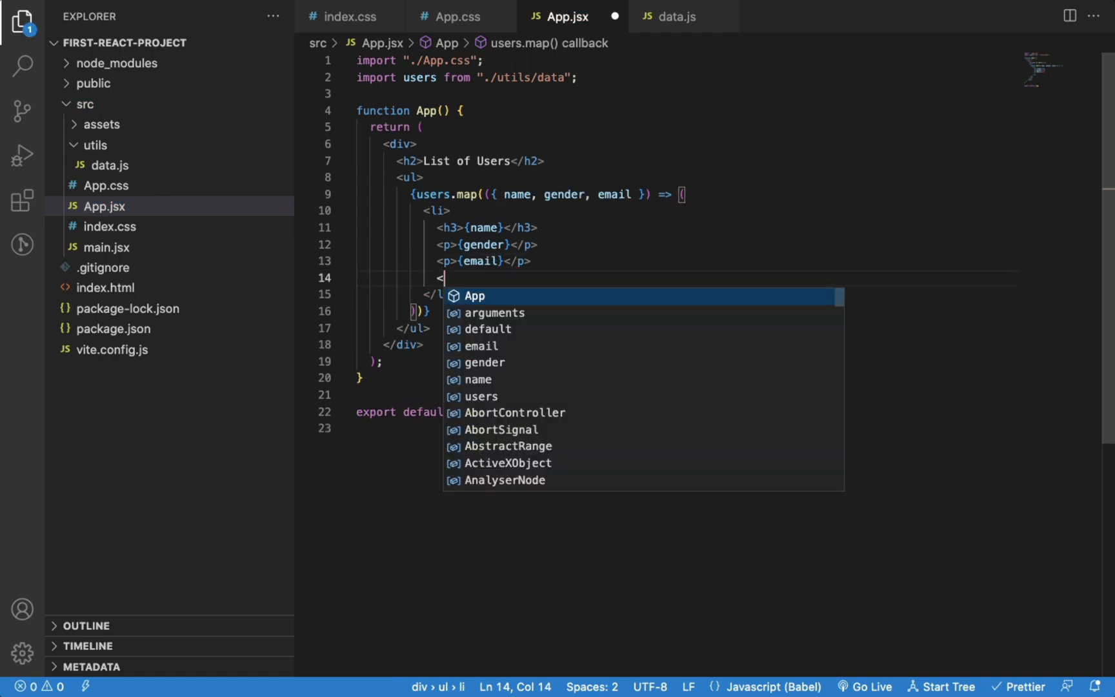
pyautogui.write('hr />')
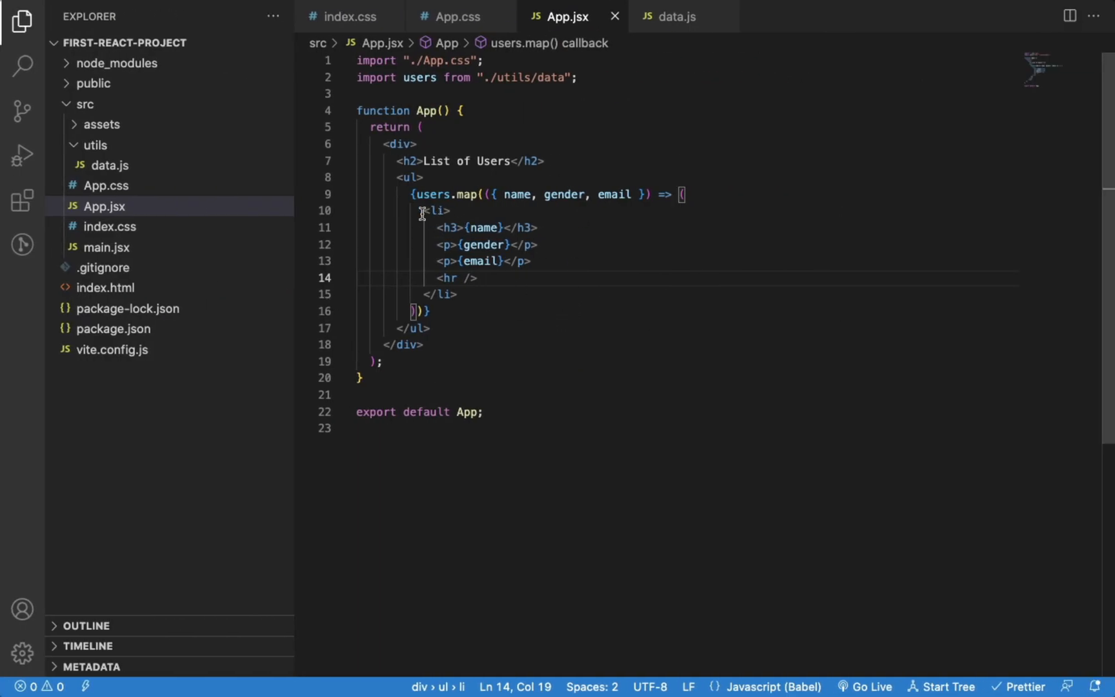
# Create src/components/User.jsx with a User stub returning <div>User</div> and a default export.
pyautogui.moveTo(421, 210); pyautogui.dragTo(459, 295)
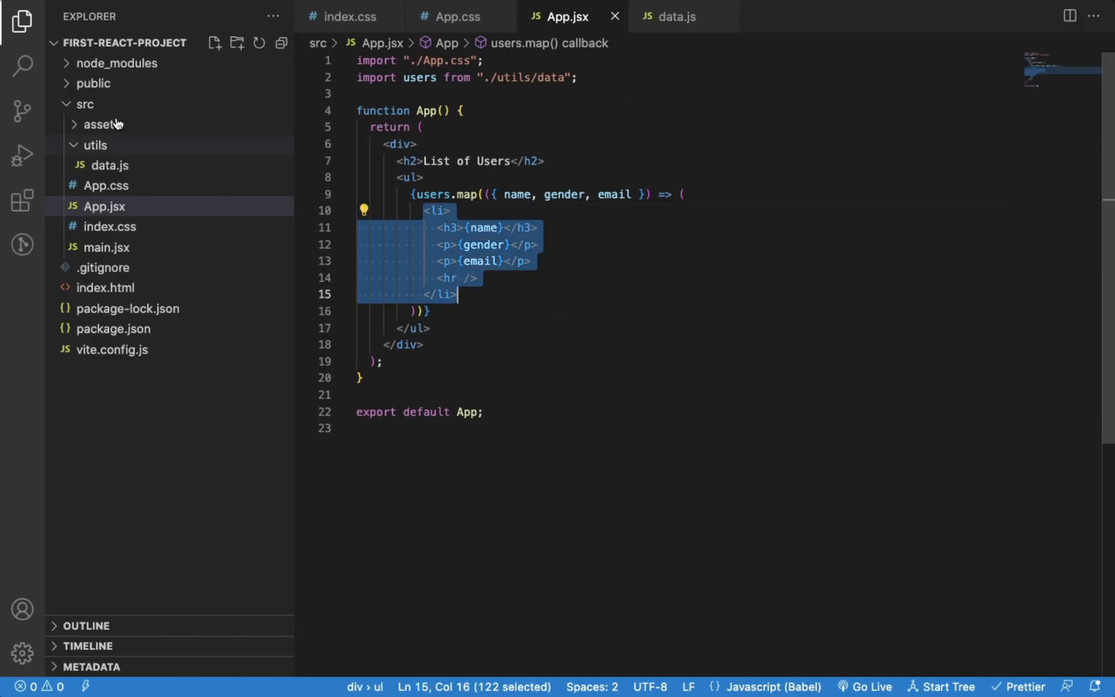
pyautogui.click(214, 43)
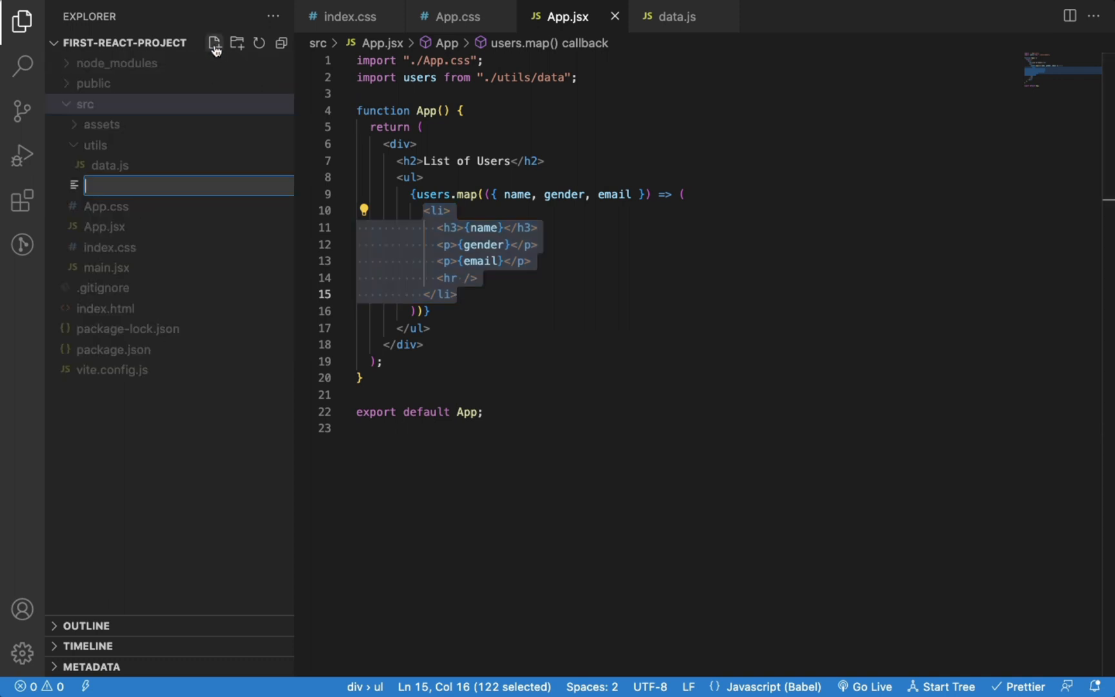
pyautogui.write('components/')
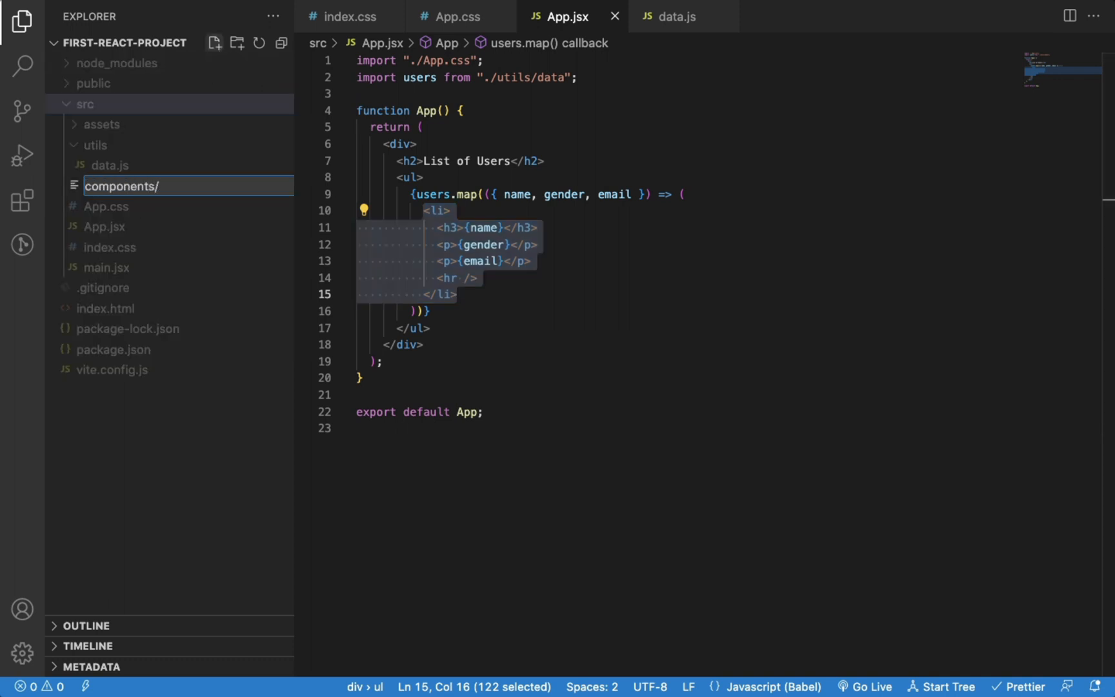
pyautogui.write('User.j')
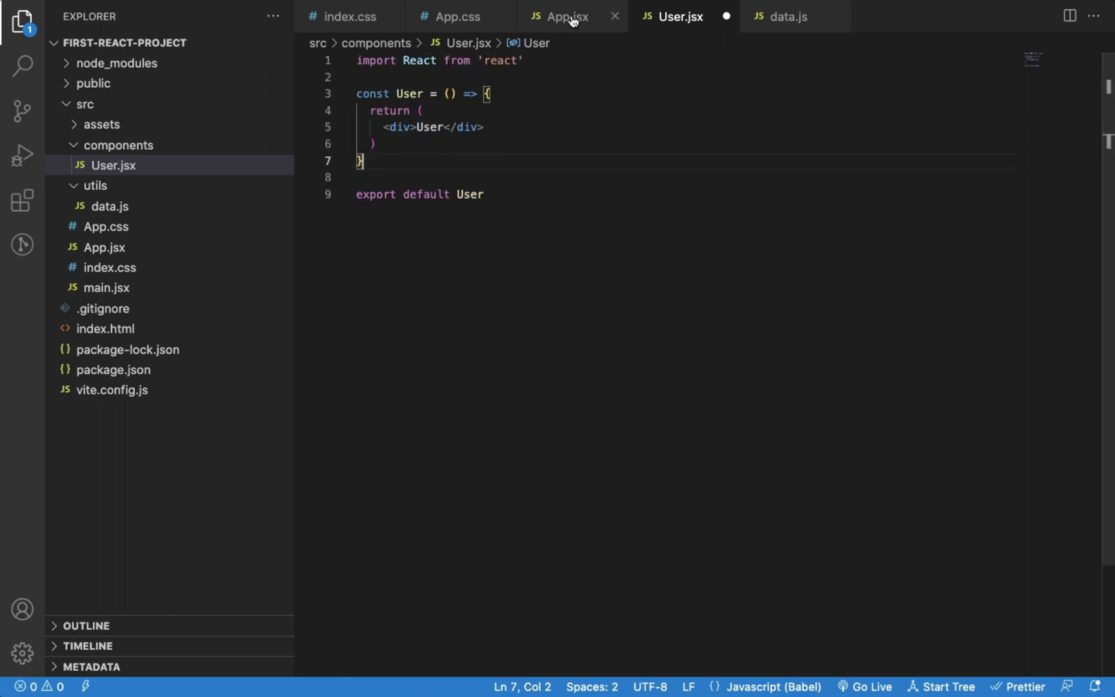
# Cut the <li> block from App.jsx's map and paste it into User.jsx's return in place of the div.
pyautogui.click(562, 17)
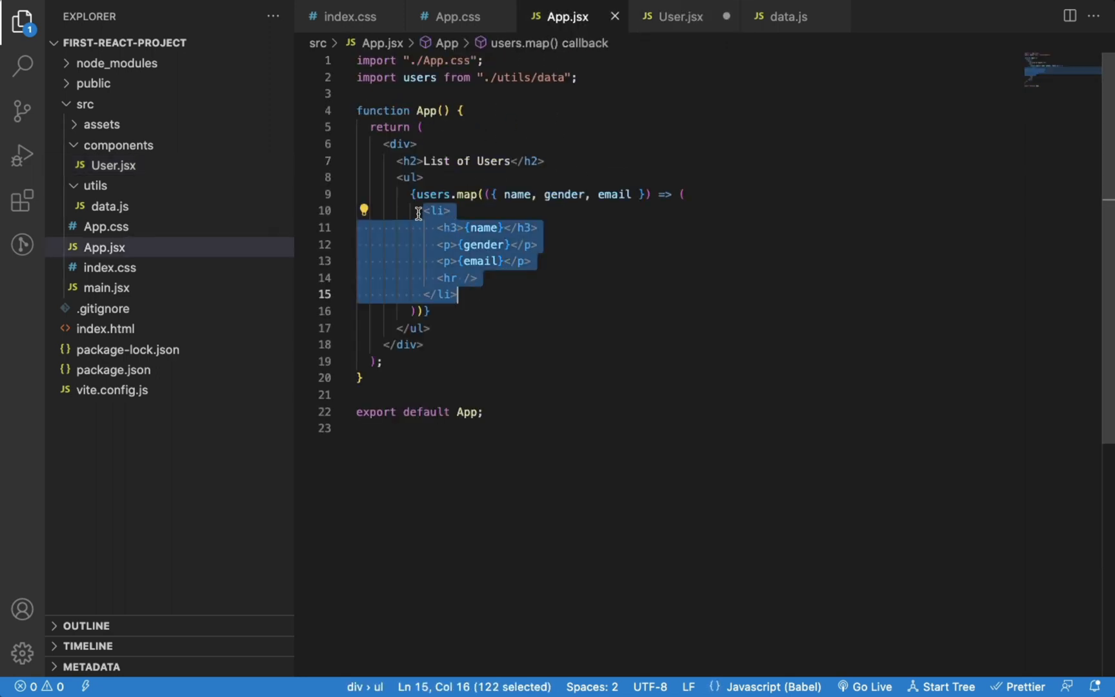
pyautogui.press('Delete')
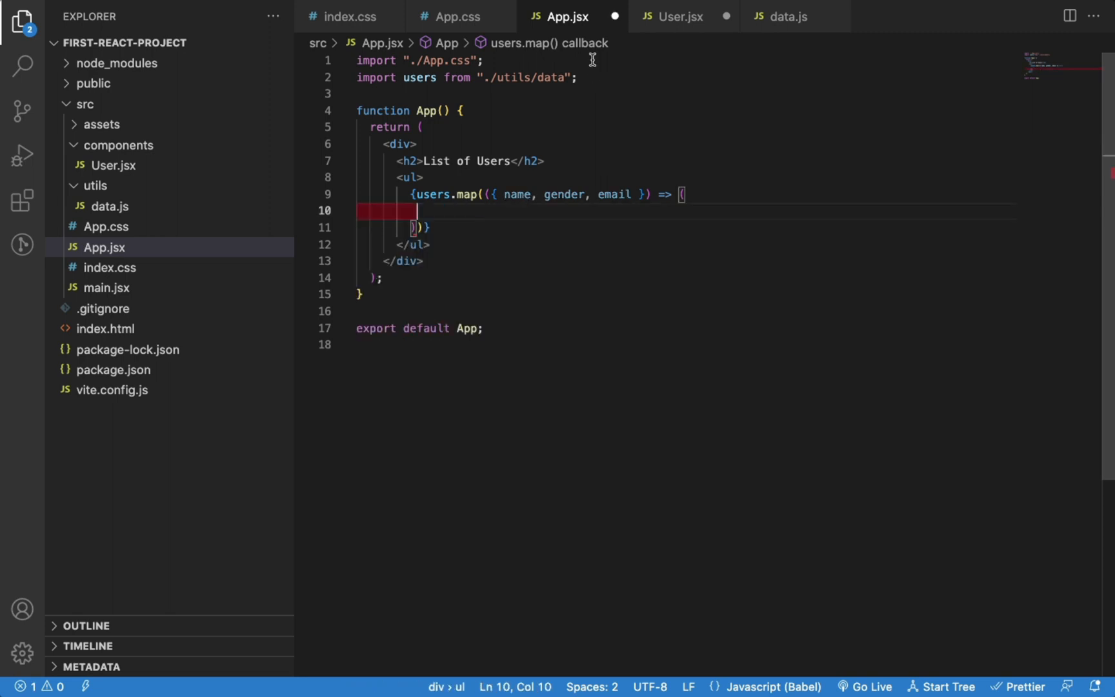
pyautogui.click(677, 16)
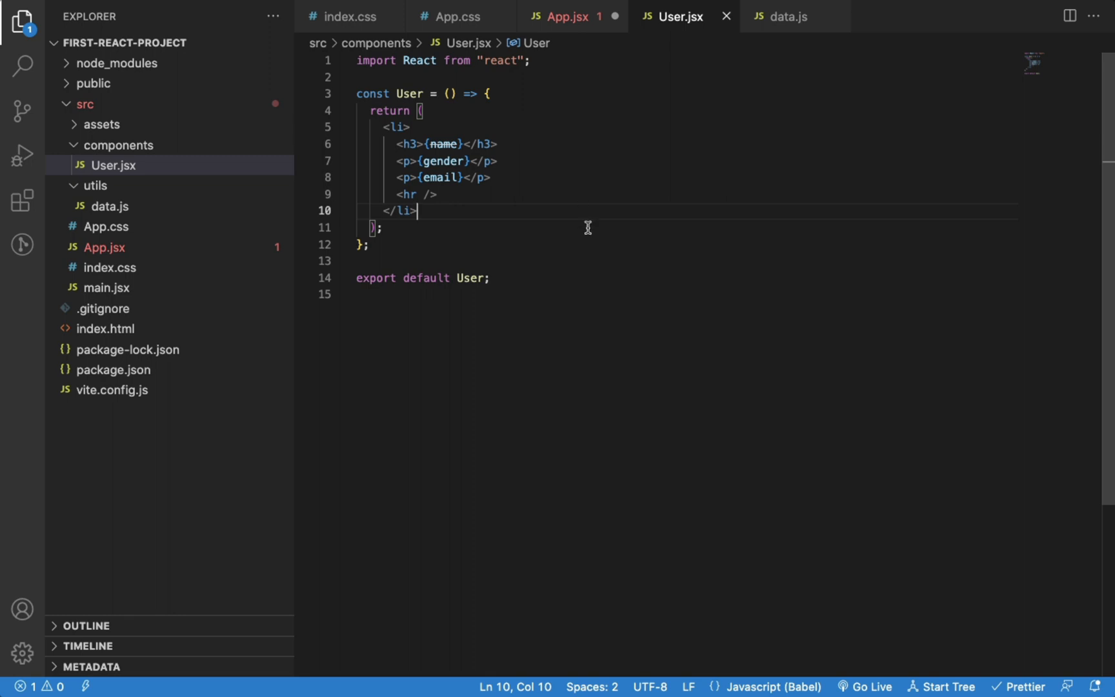
pyautogui.write('raf')
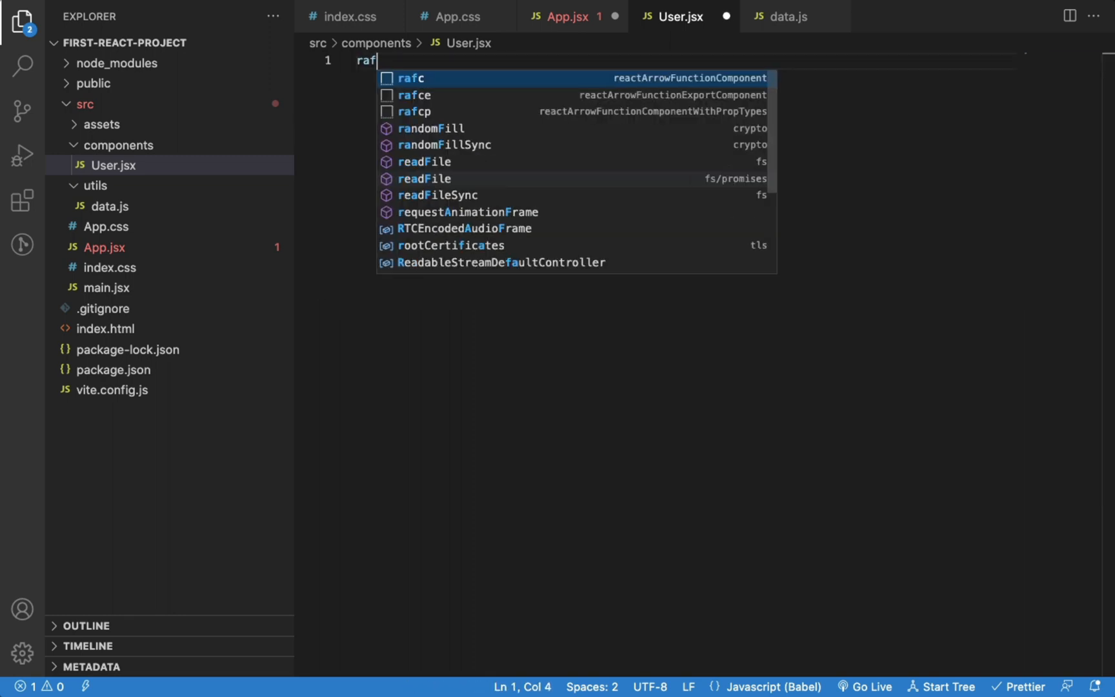
pyautogui.press('Escape')
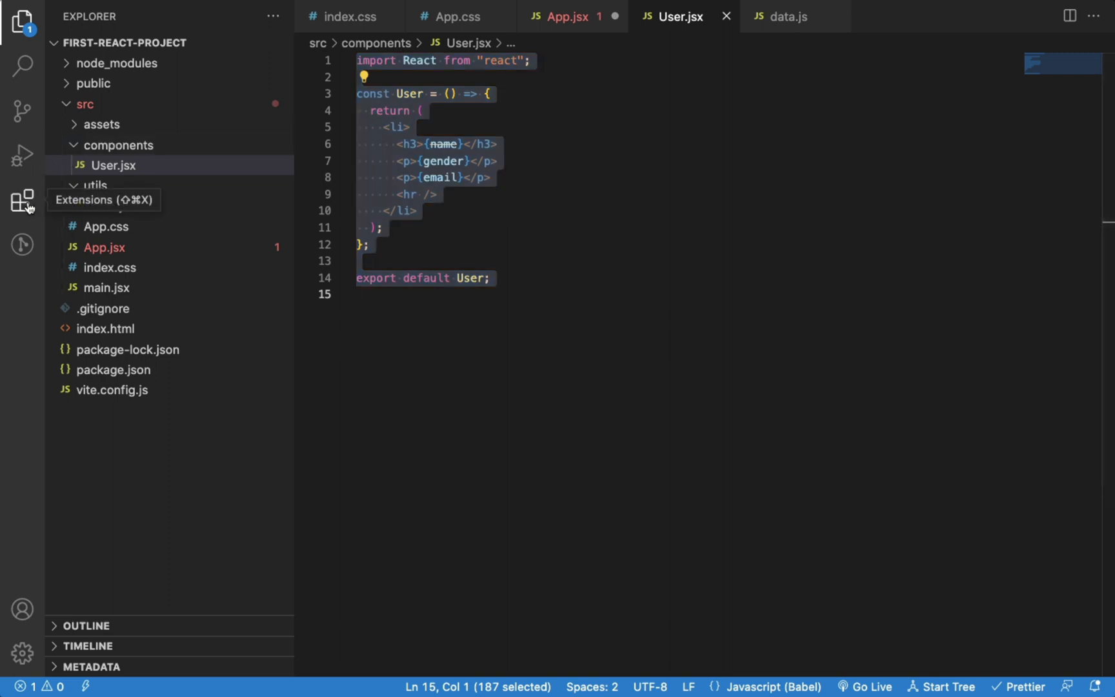
pyautogui.click(22, 200)
pyautogui.write('es7+')
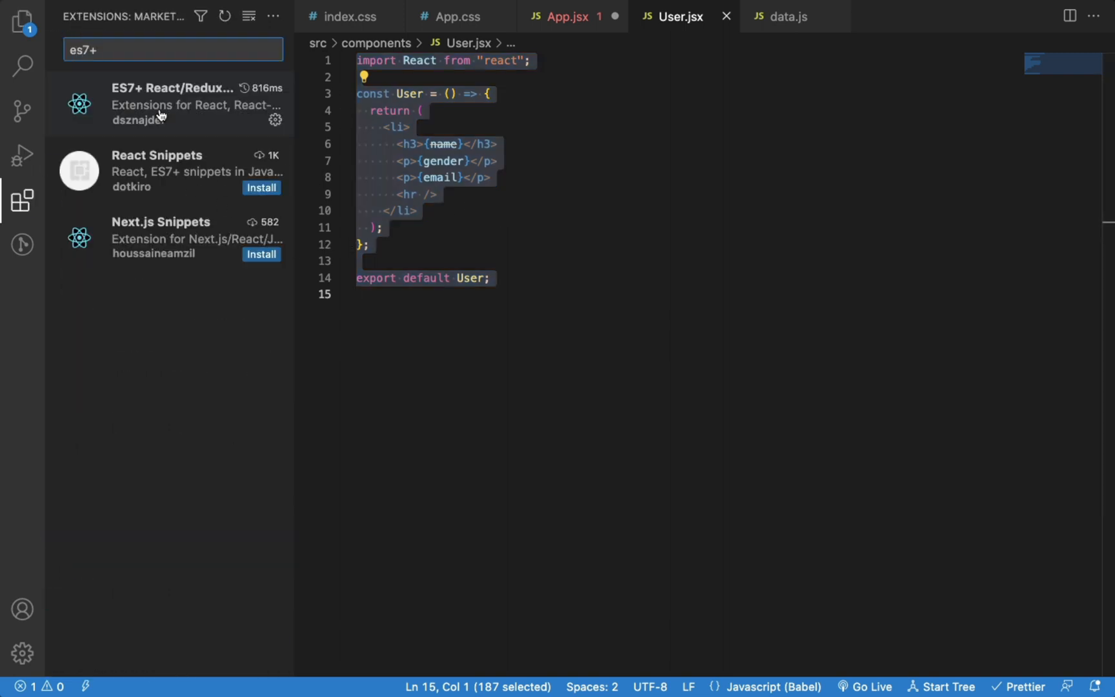
pyautogui.click(171, 104)
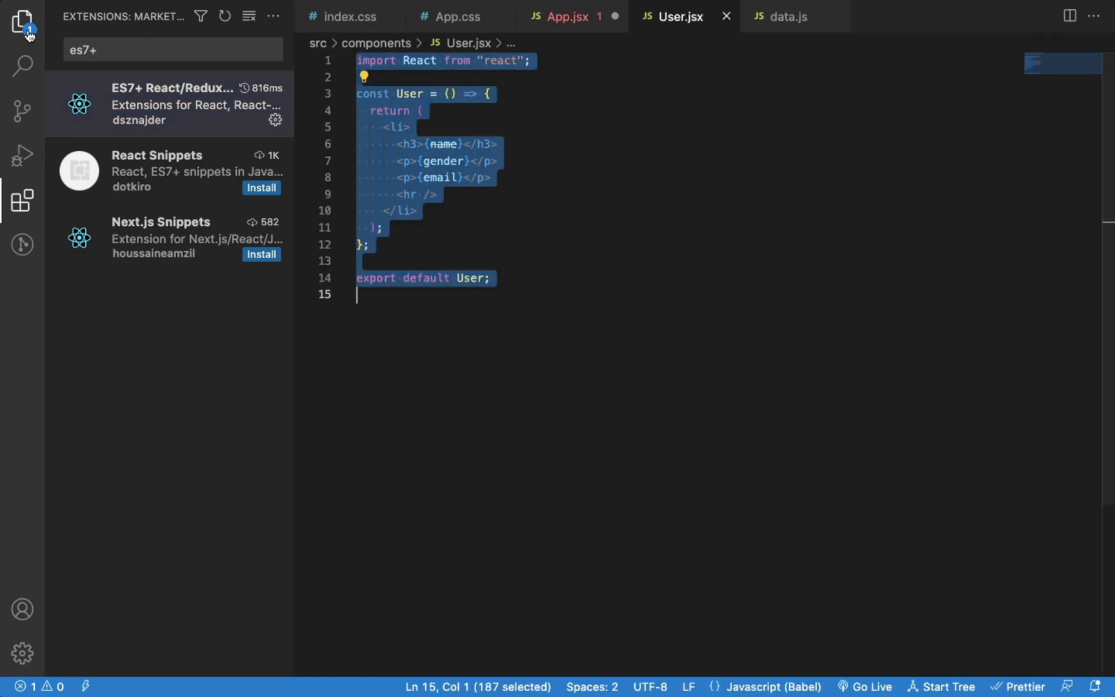
pyautogui.click(23, 22)
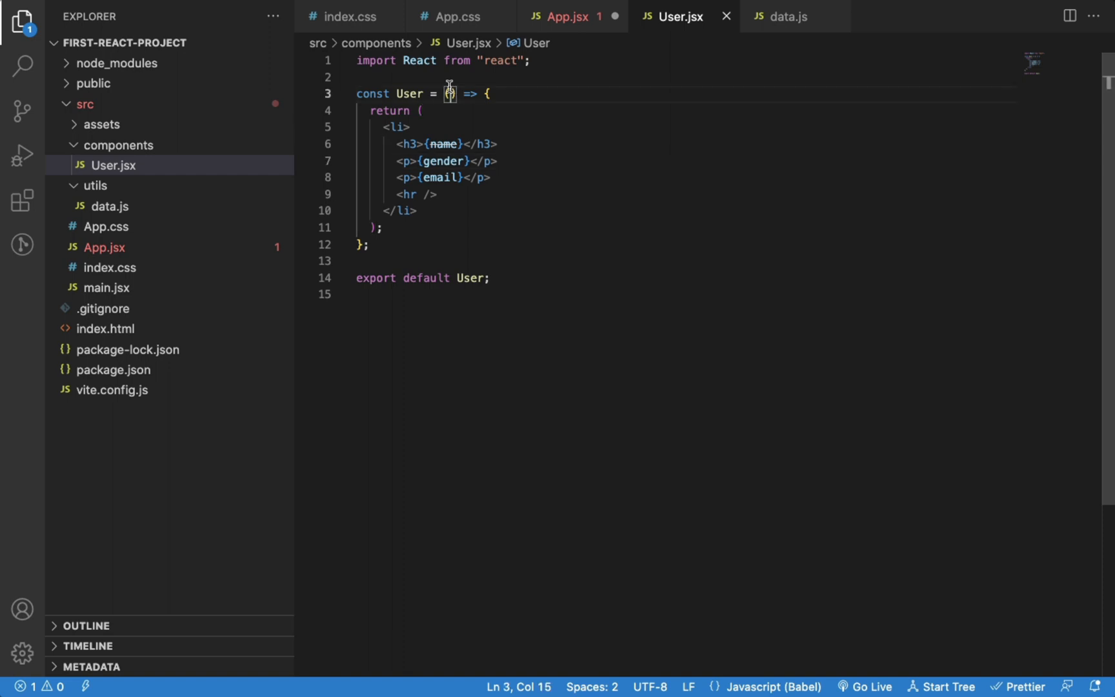
# Make User accept destructured {name, gender, email} parameters.
pyautogui.write('{name, }')
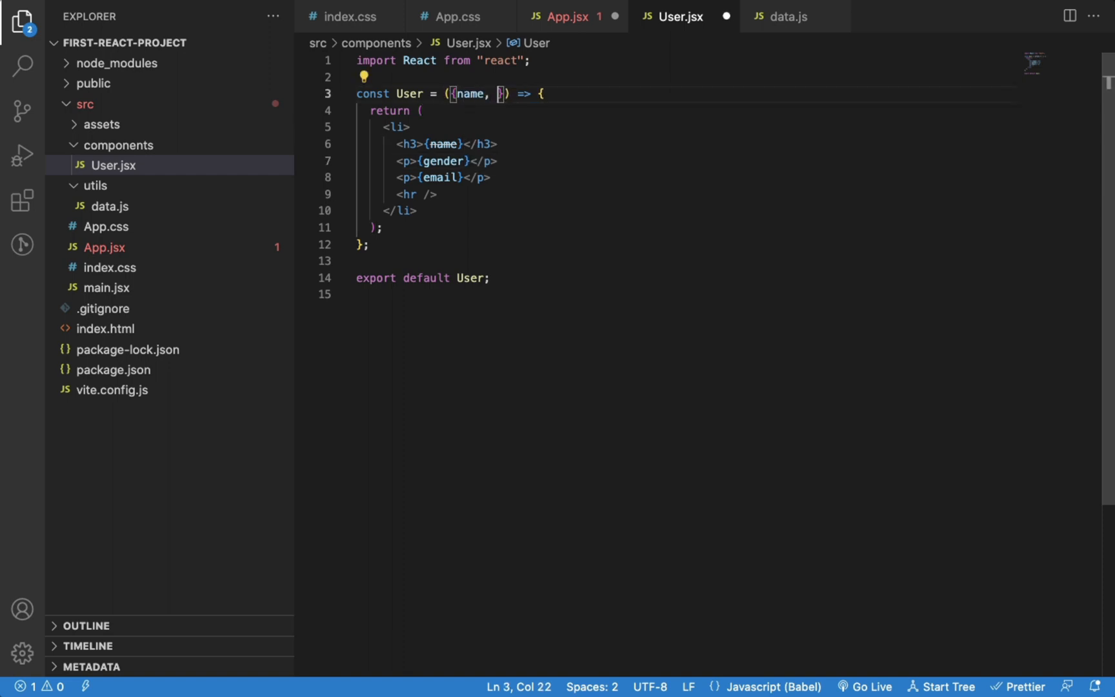
pyautogui.write('gender, e')
pyautogui.write('<')
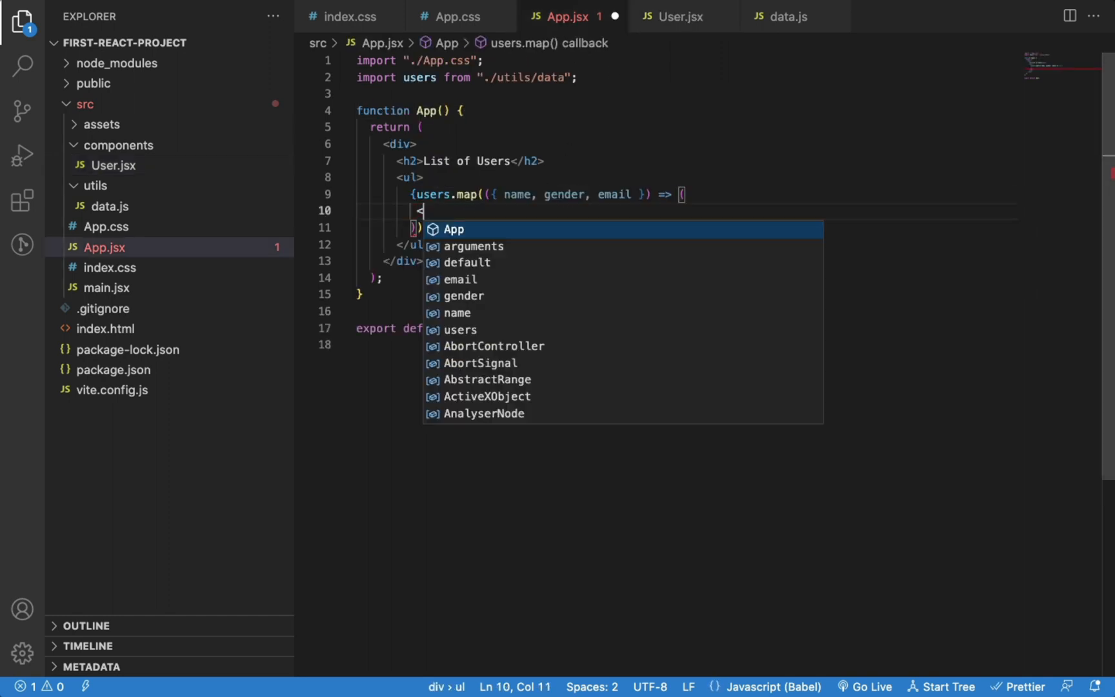
# Render <User name={name} gender={gender} email={email} /> inside map in App.jsx, auto-importing User.
pyautogui.write('User')
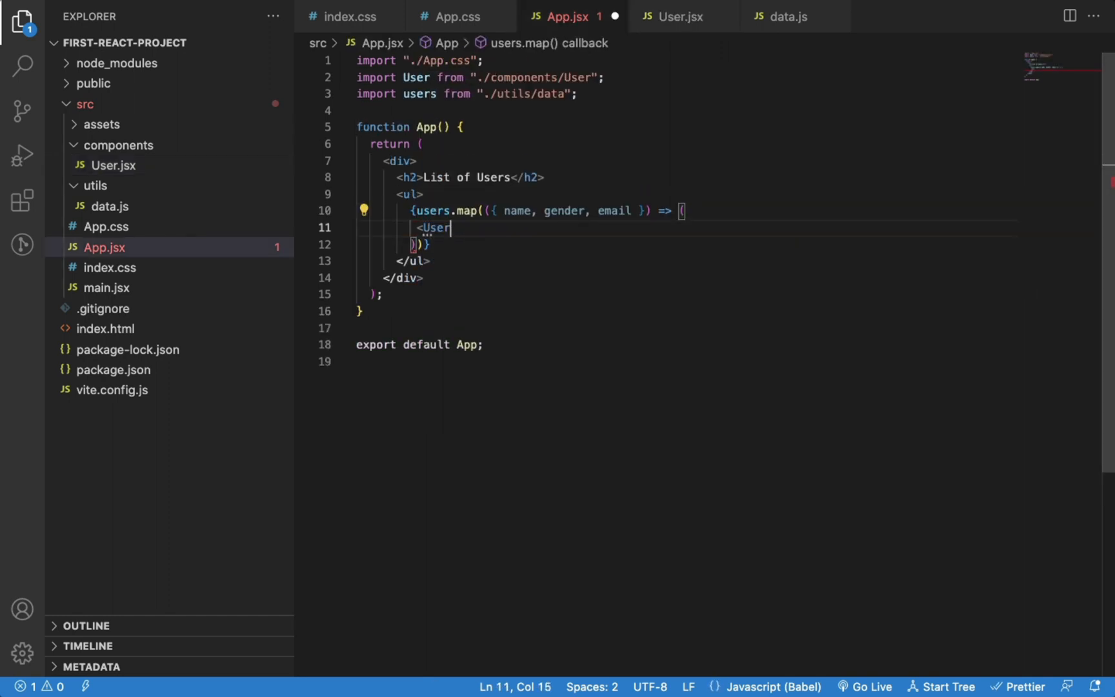
pyautogui.write('/>')
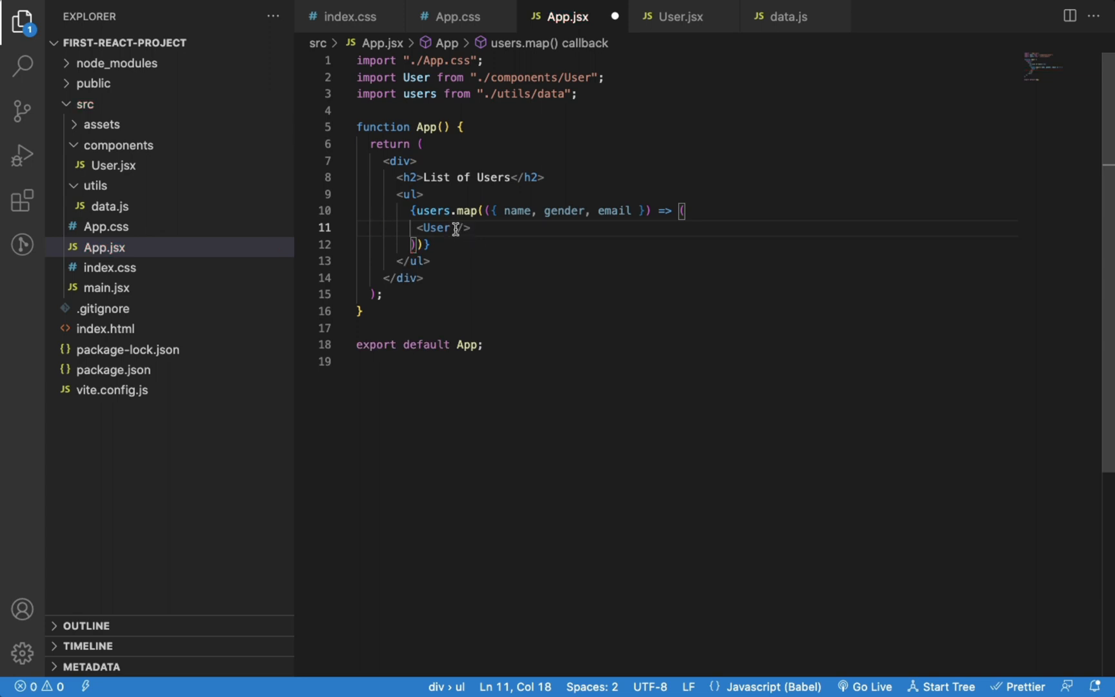
pyautogui.write('name={na')
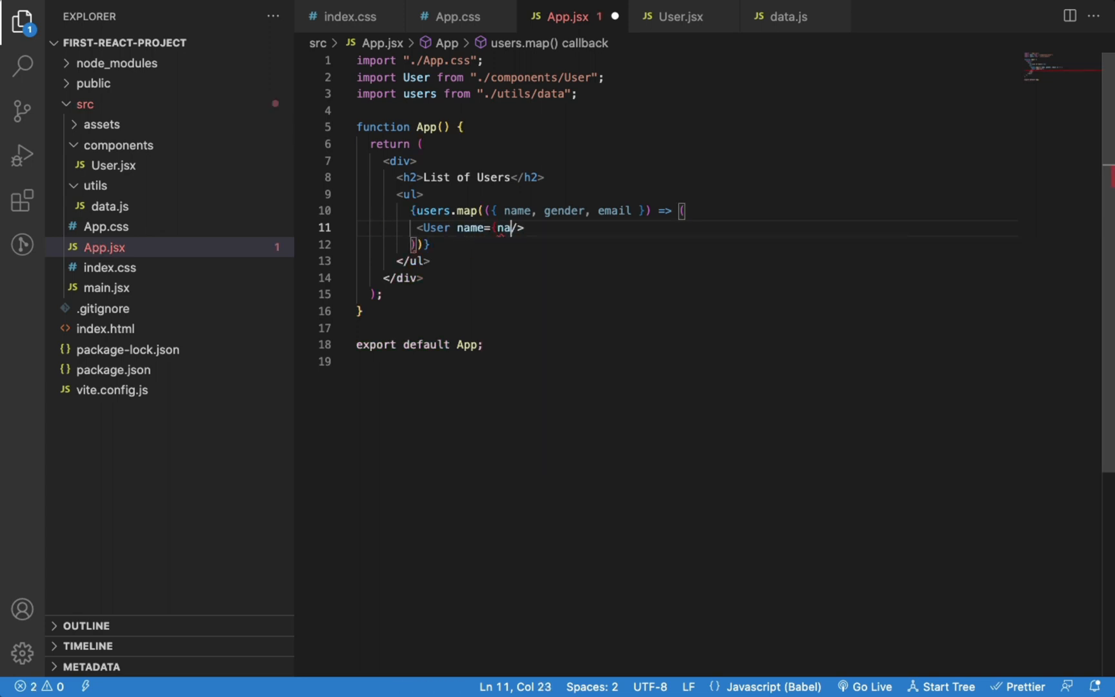
pyautogui.write('me} gender =')
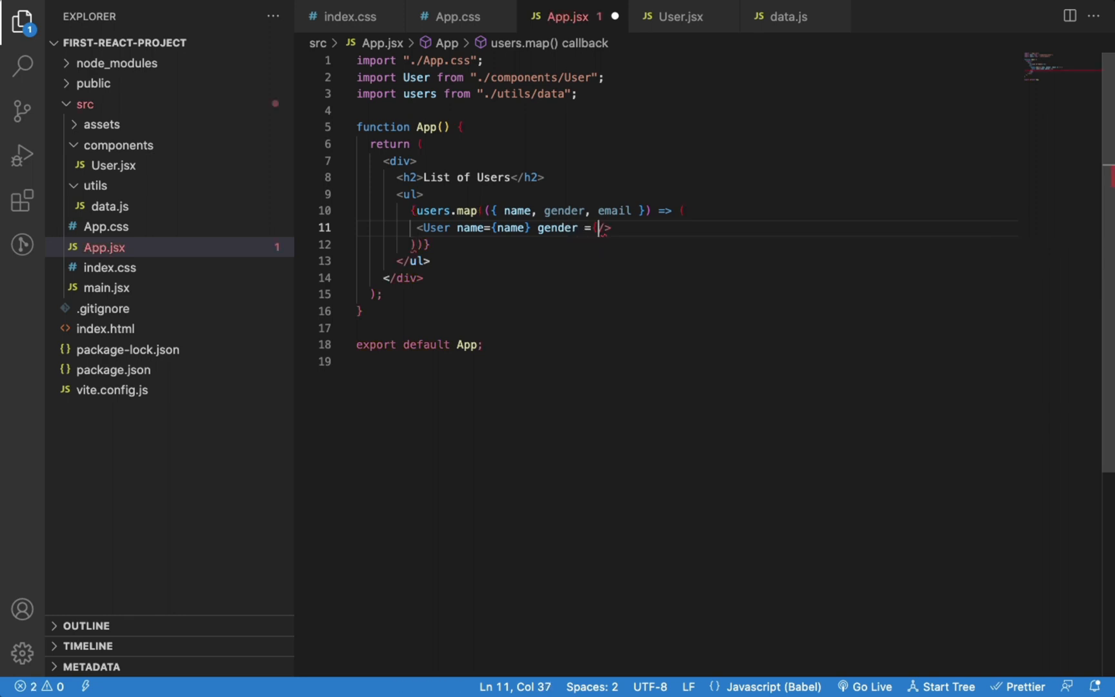
pyautogui.write('{gender} email')
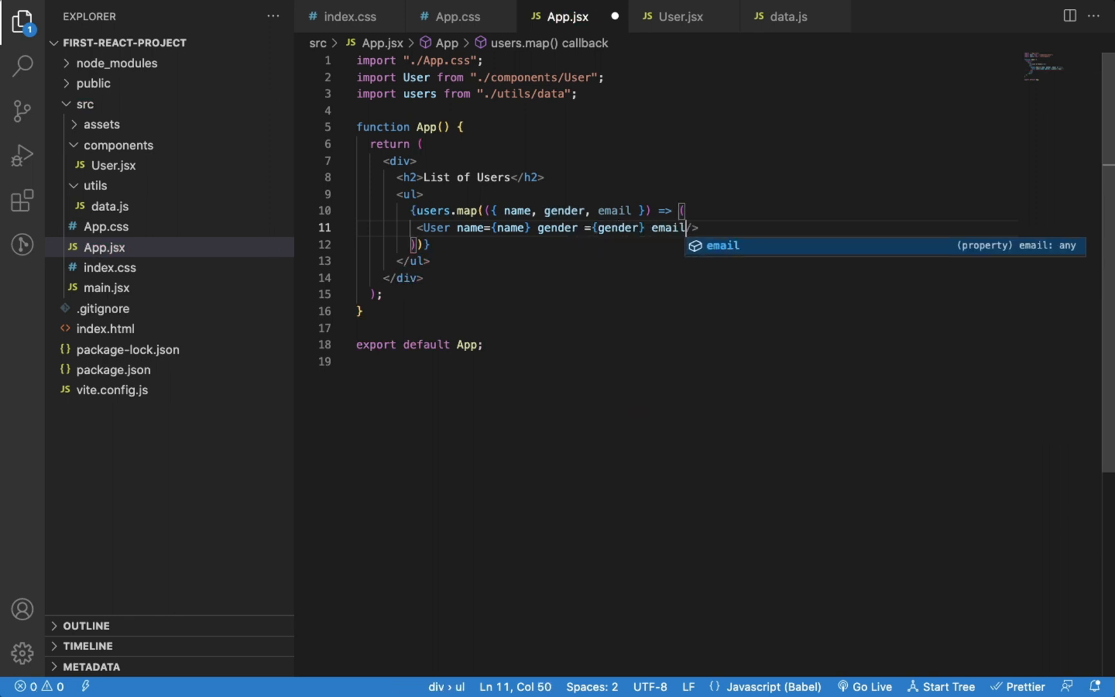
pyautogui.write('={email}')
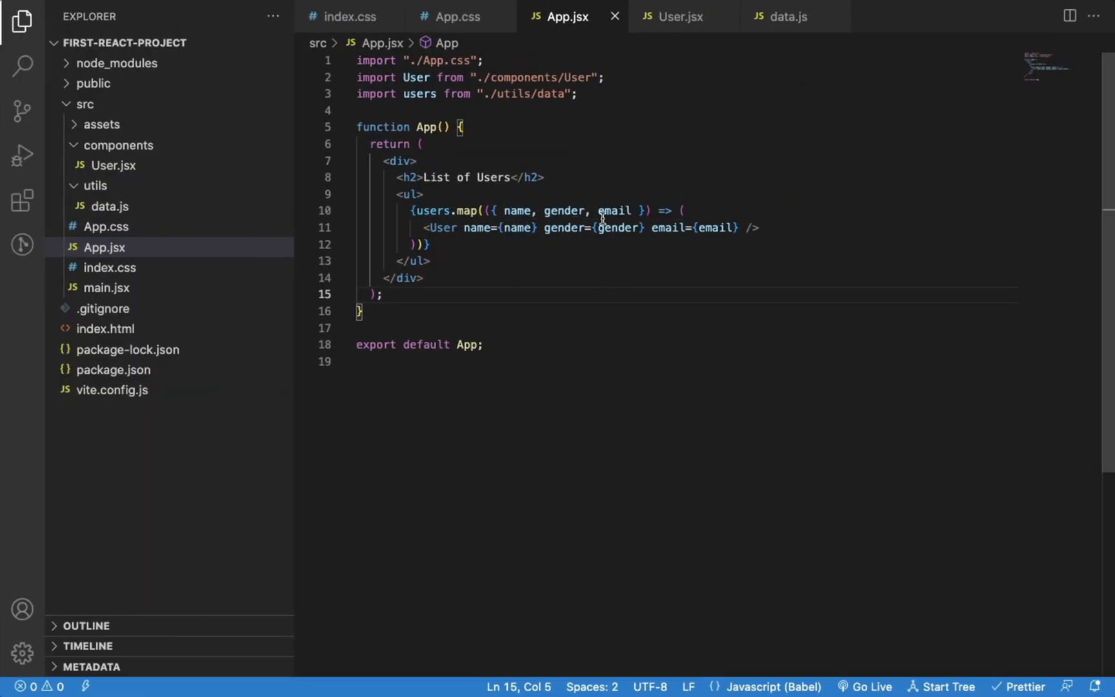
# Make the map take user, render User with {...user} spread and key={user.email}.
pyautogui.moveTo(548, 228); pyautogui.dragTo(720, 228)
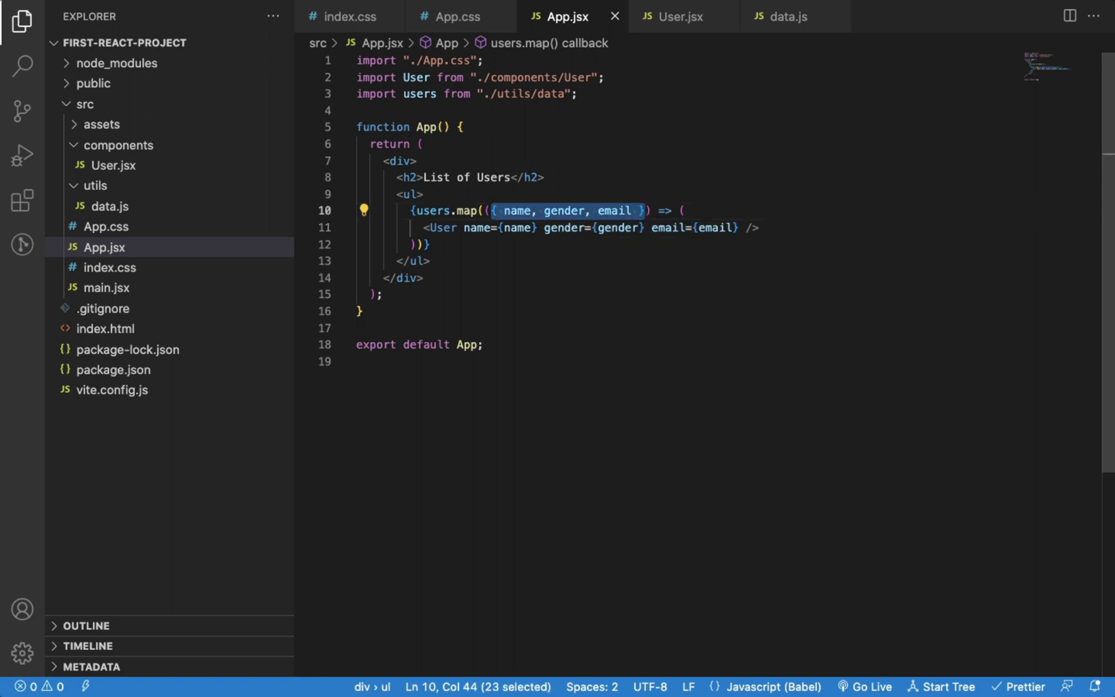
pyautogui.write('users.map((user) => (')
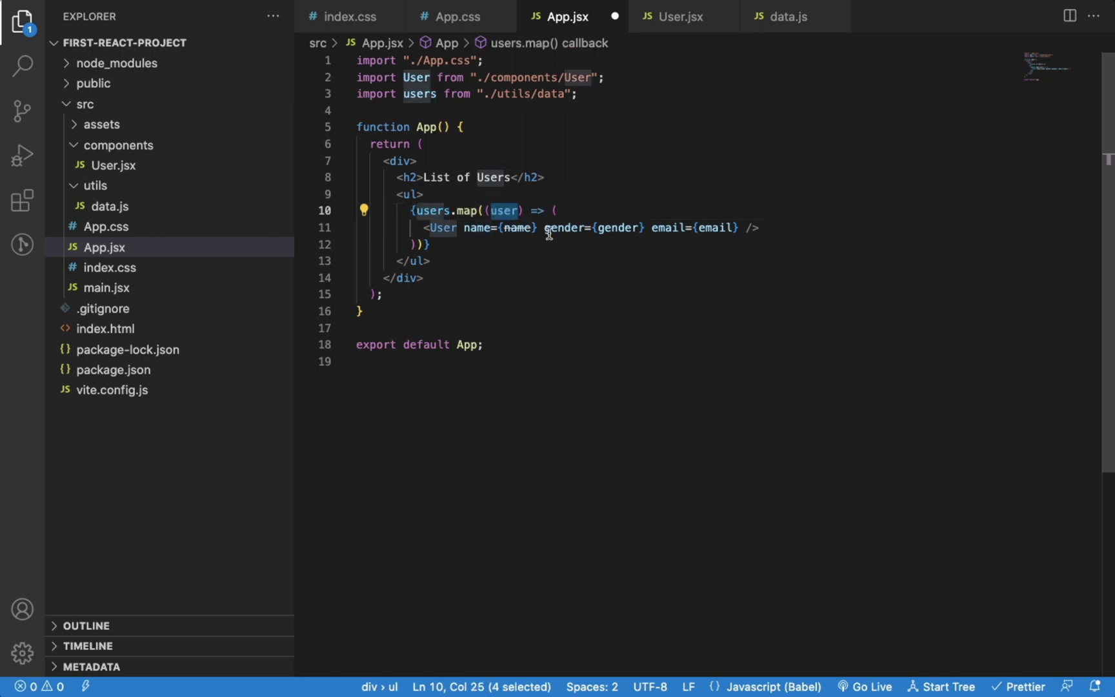
pyautogui.moveTo(544, 228); pyautogui.dragTo(739, 228)
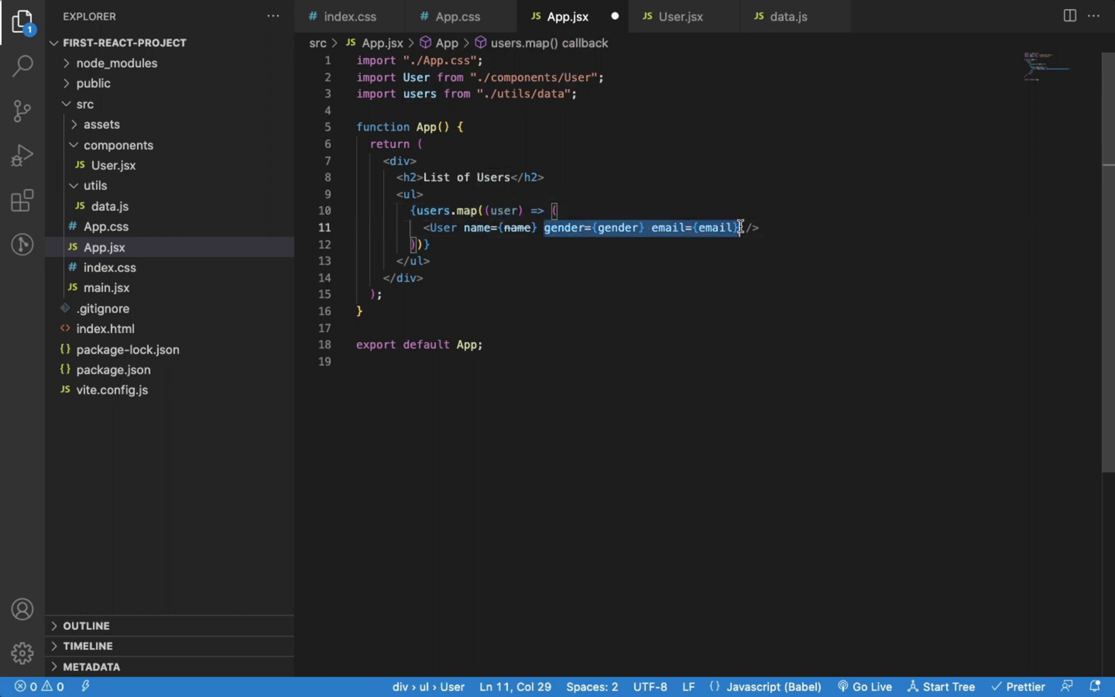
pyautogui.write('{..}')
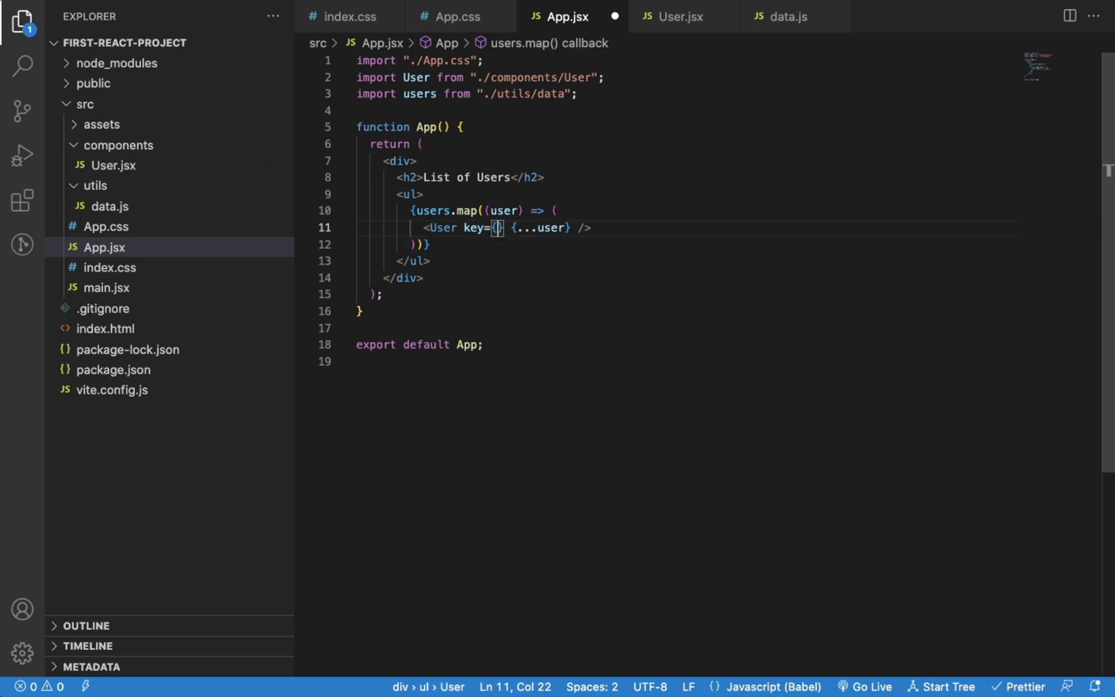
pyautogui.write('user')
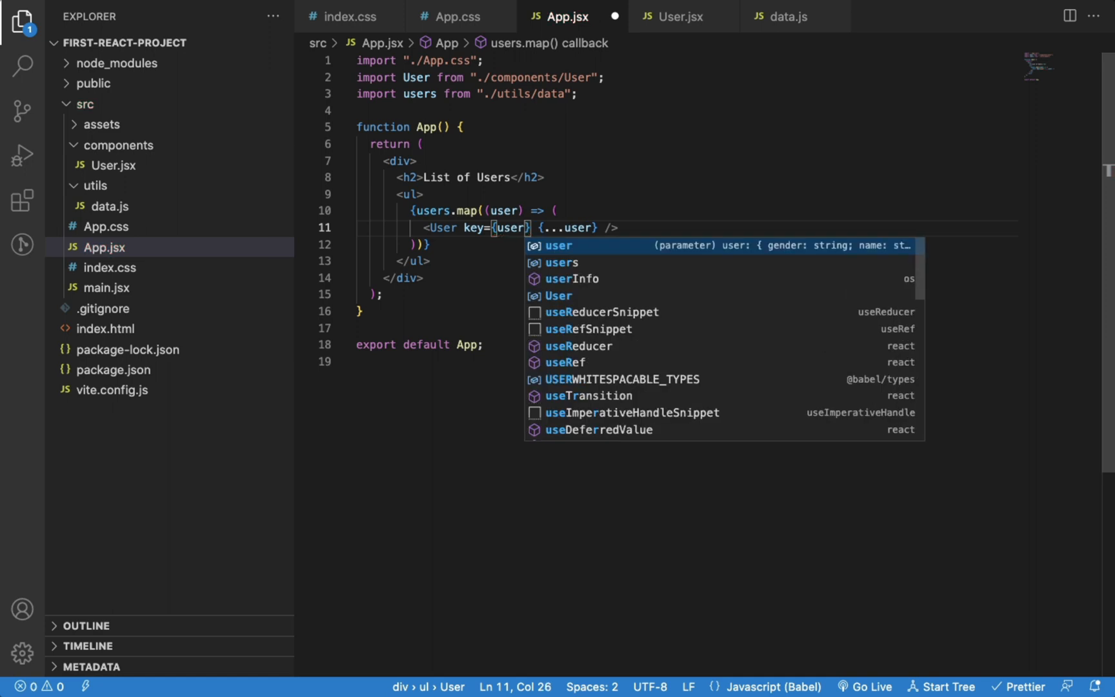
pyautogui.write('.email')
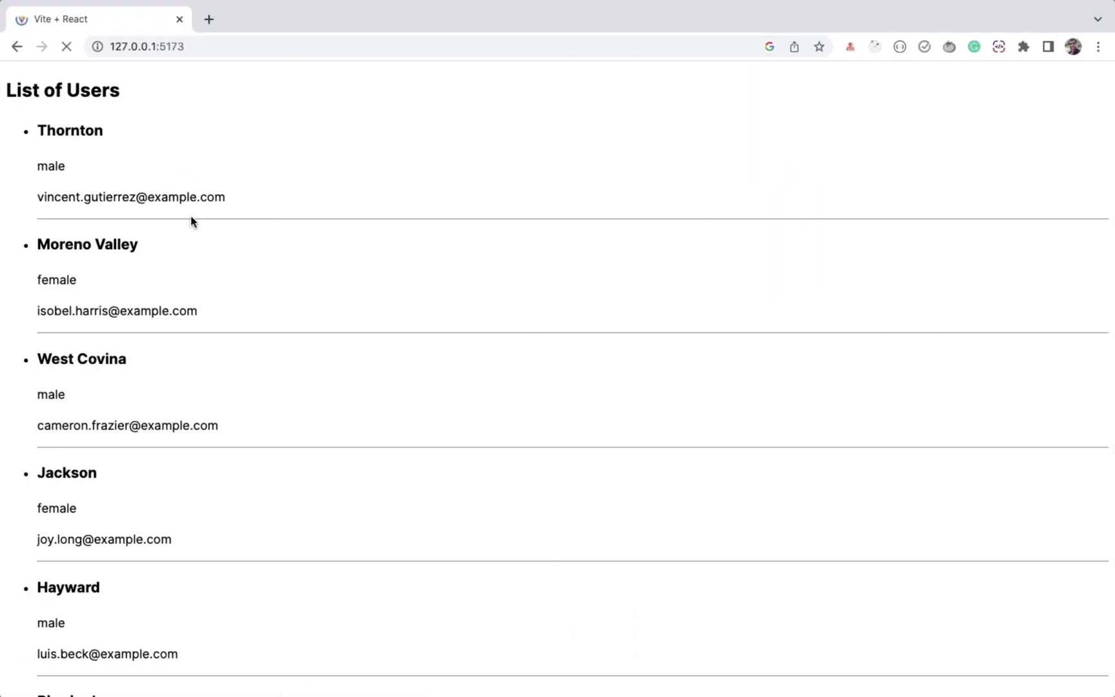
# Inspect the localhost List of Users page to check names, genders and emails still render.
pyautogui.rightClick(192, 222)
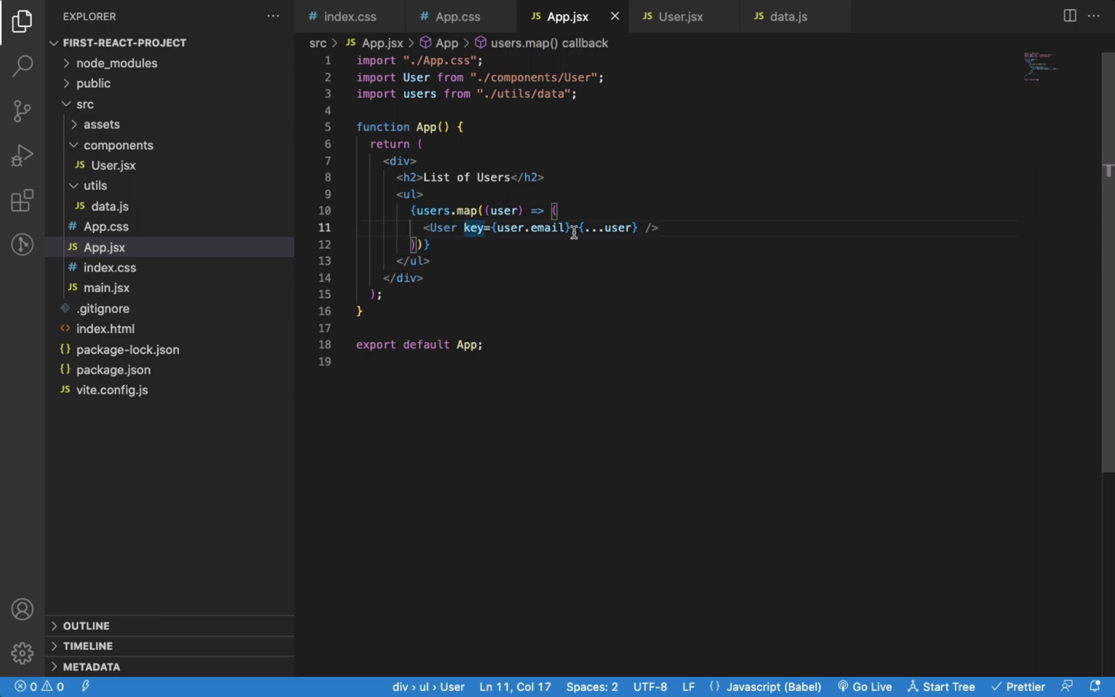
pyautogui.press('Backspace')
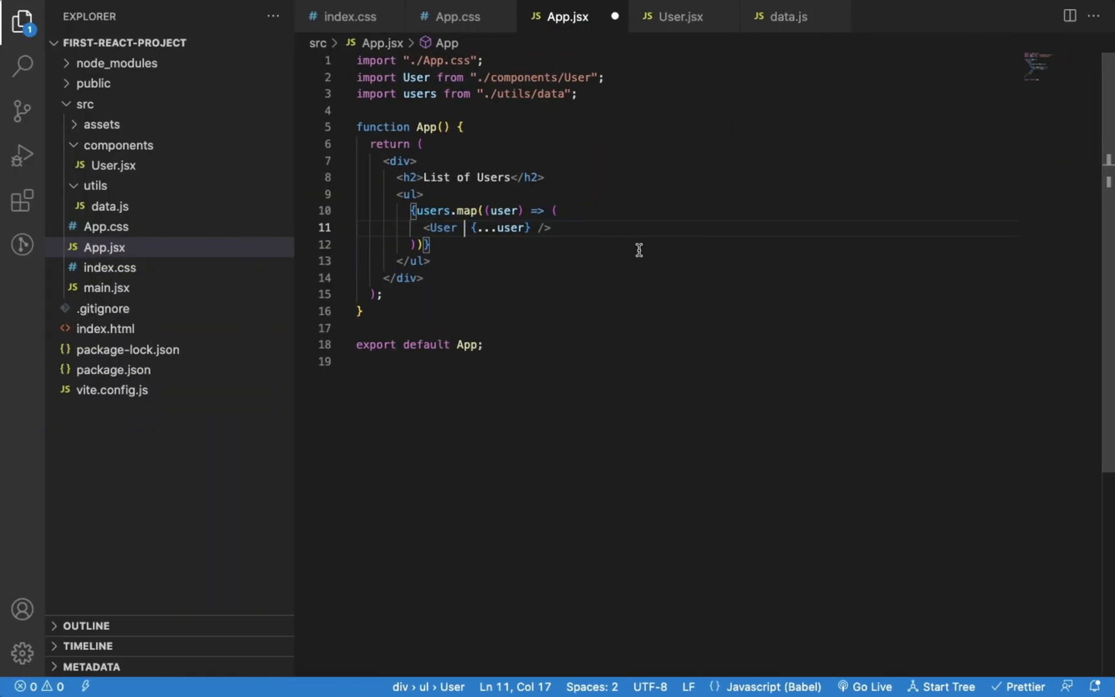
pyautogui.write('key={user.email}')
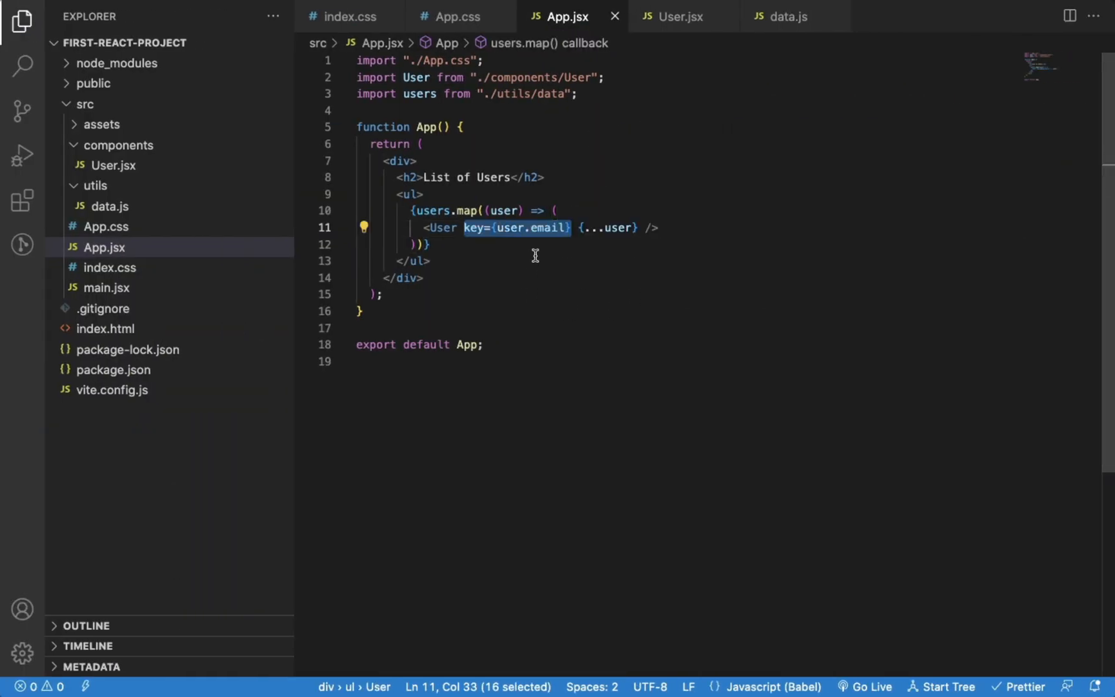